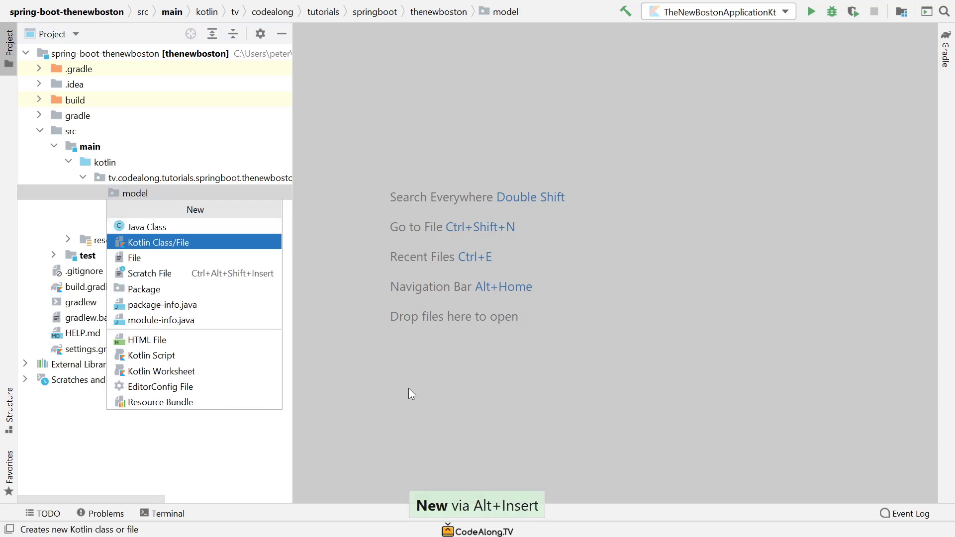
Step: Create a new Kotlin class named Bank in the model package
click(164, 241)
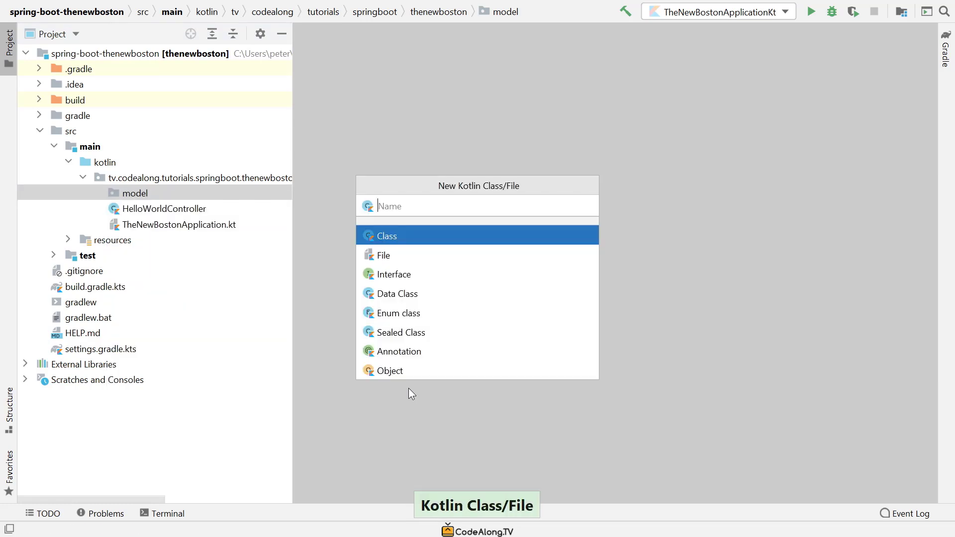
text(Bank)
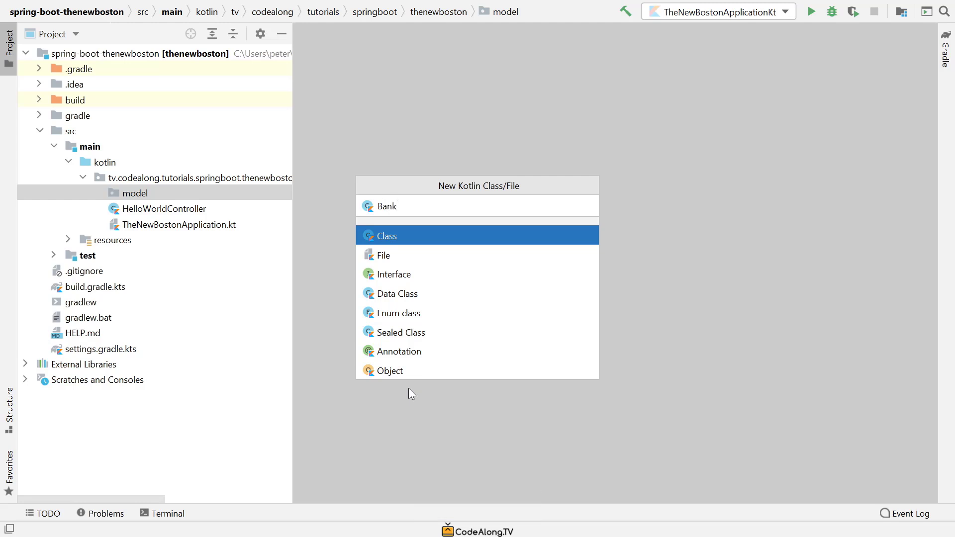
key(Ctrl+Shift+Left)
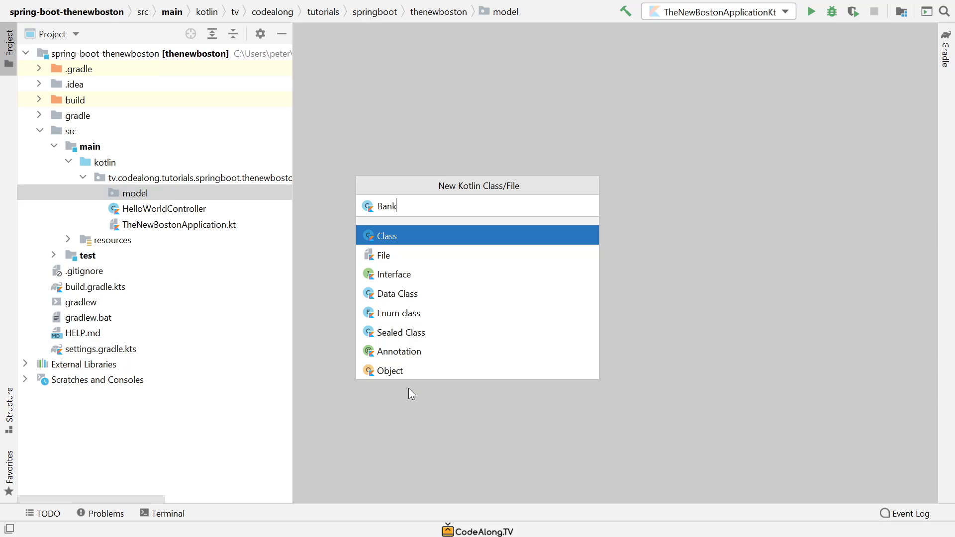
key(ctrl+shift+left)
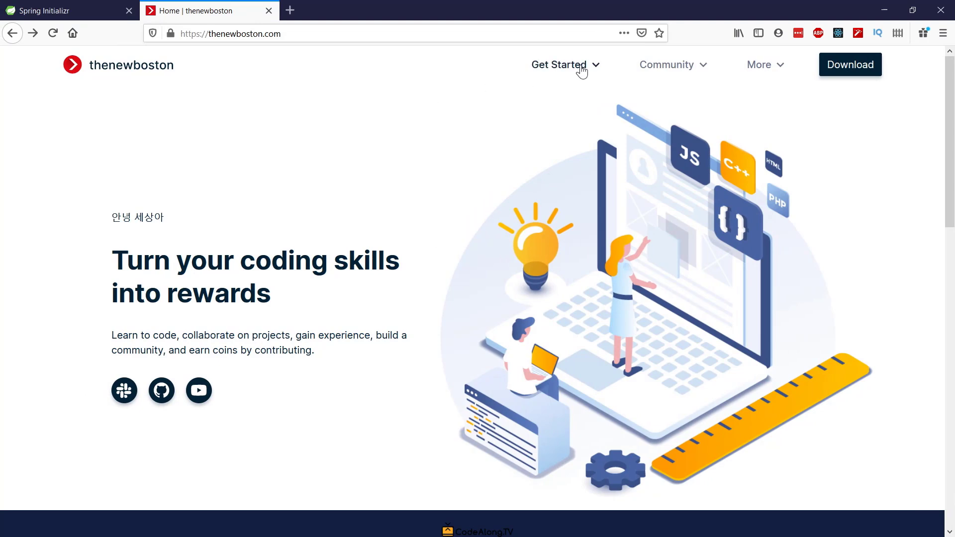
Step: Browse to the Bank API Banks documentation and its JSON example response
click(558, 65)
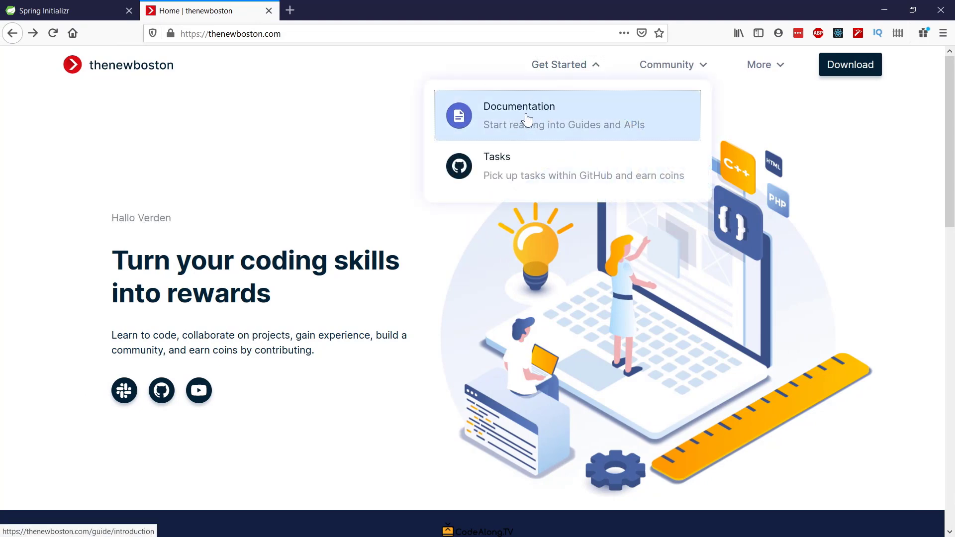
click(519, 115)
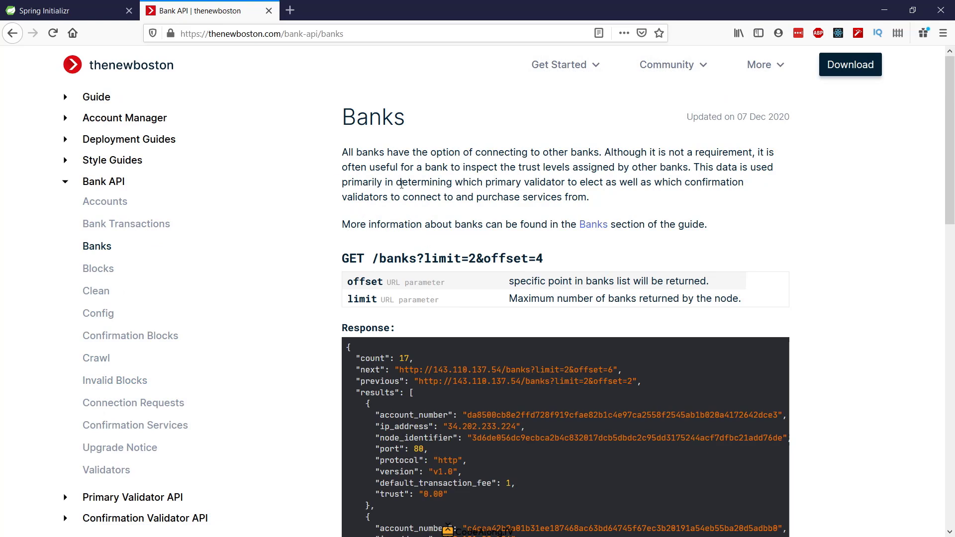
mouse_move(471, 313)
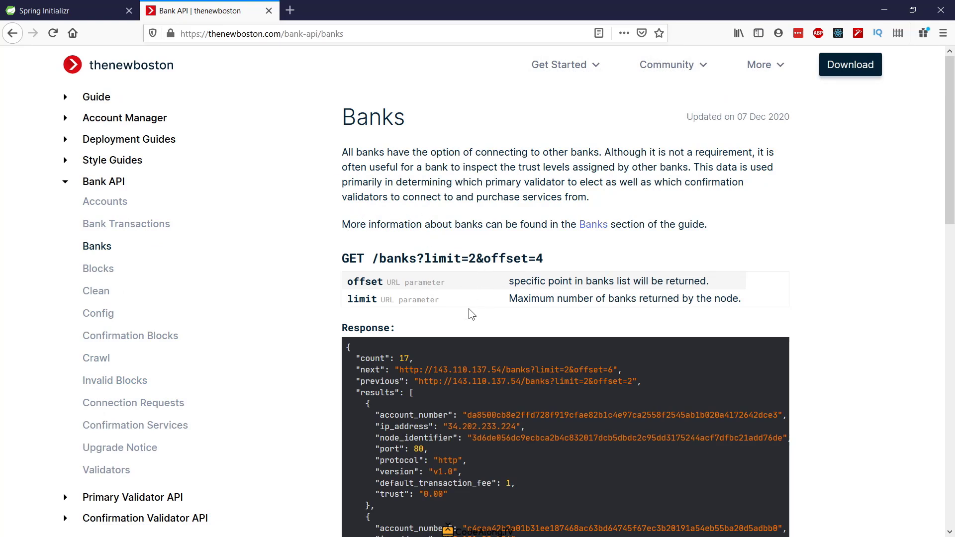
scroll(down, 3)
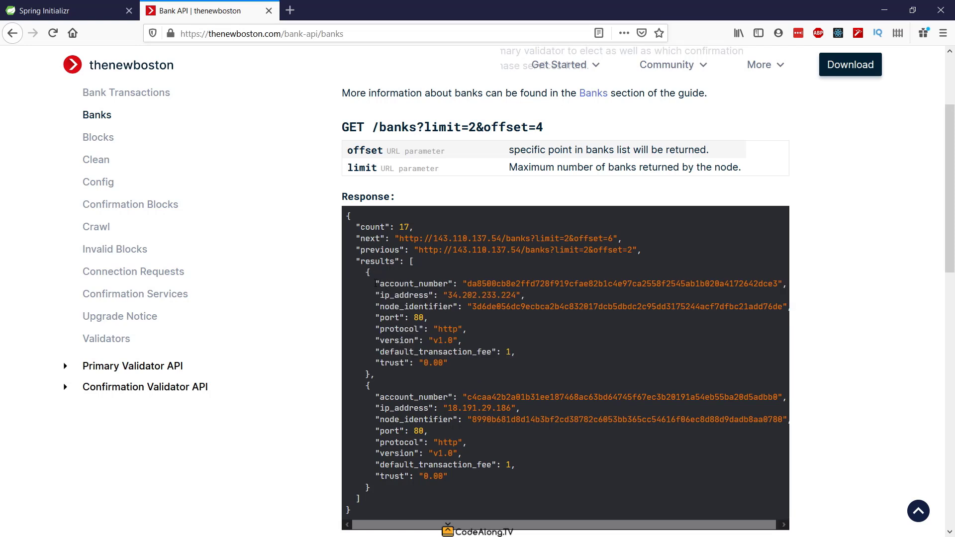
double_click(413, 283)
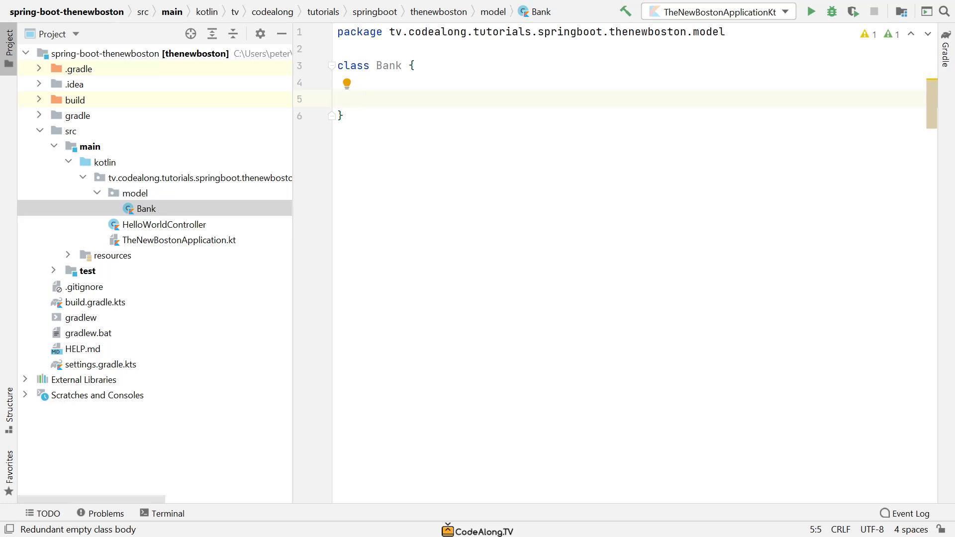
Step: Declare private val accountNumber: String, trust: Double and transactionFee: Int in Bank
text(private val accou)
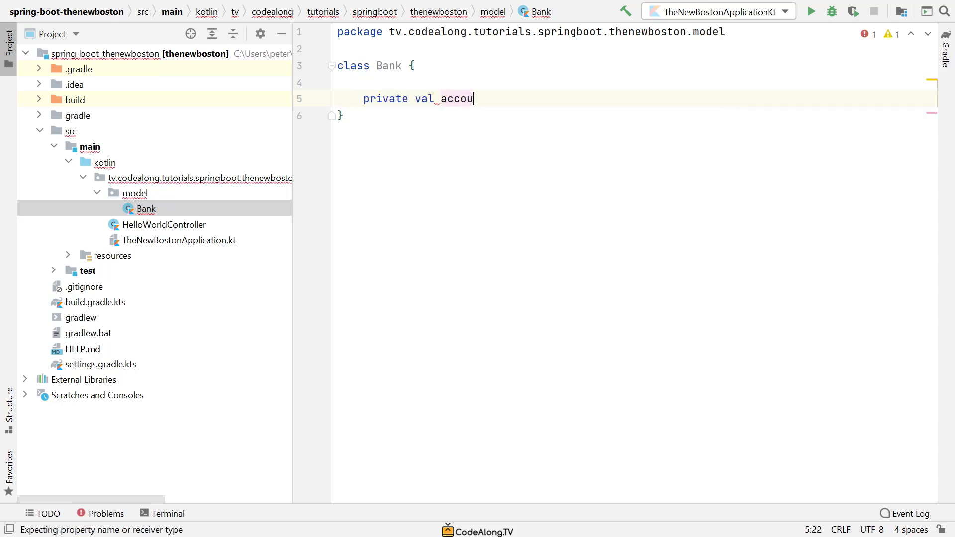
text(ntNumber)
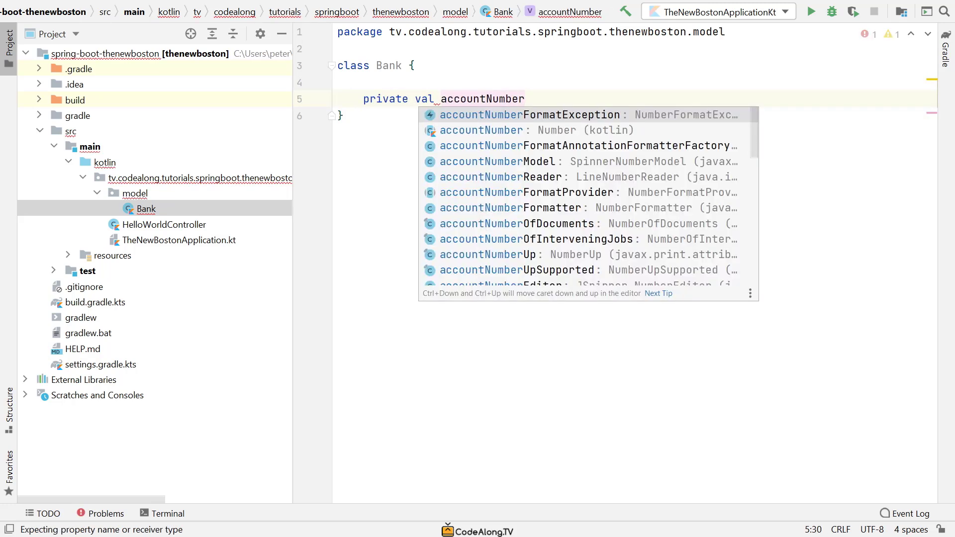
text(: String)
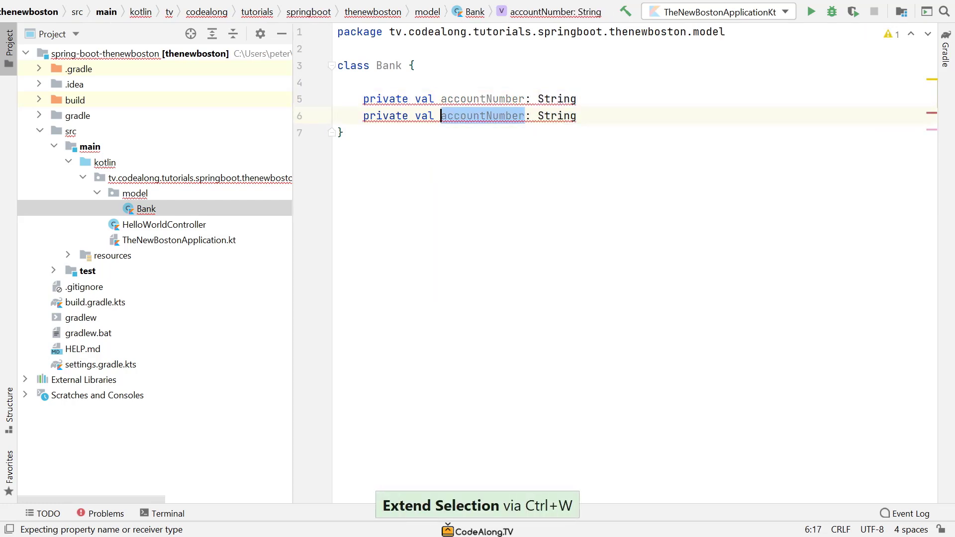
text(trust: Doul)
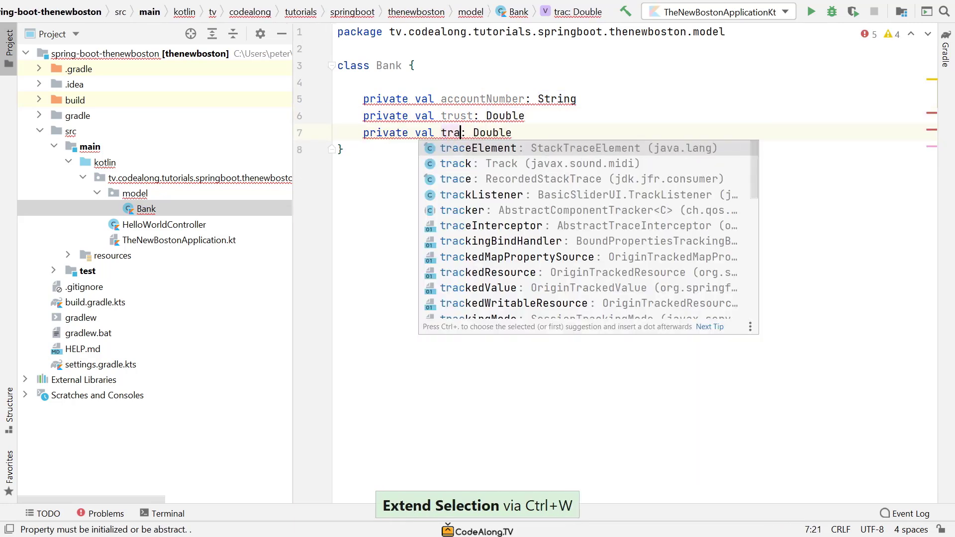
text(transactionFee)
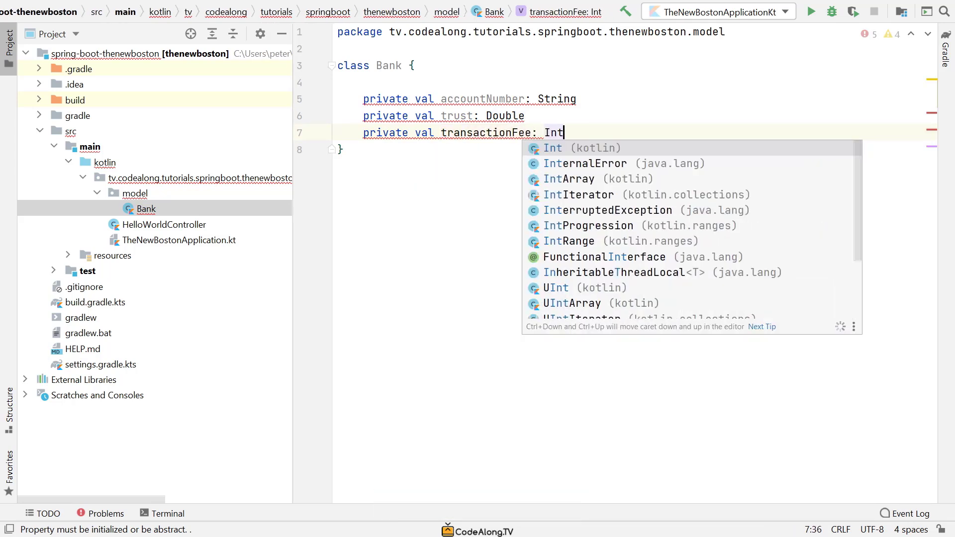
Step: Write a constructor signature taking accountNumber: String, trust: Double and transactionFee: Int
text(con)
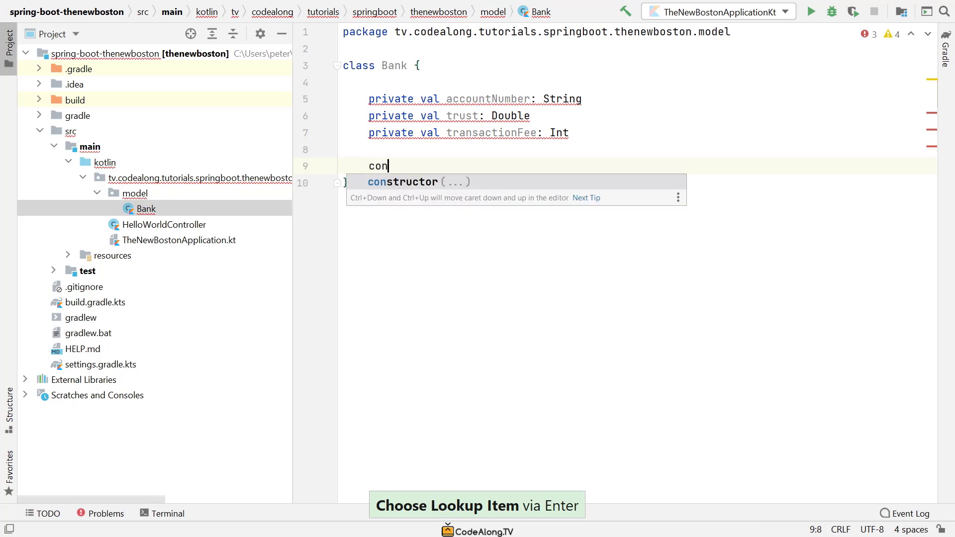
key(Enter)
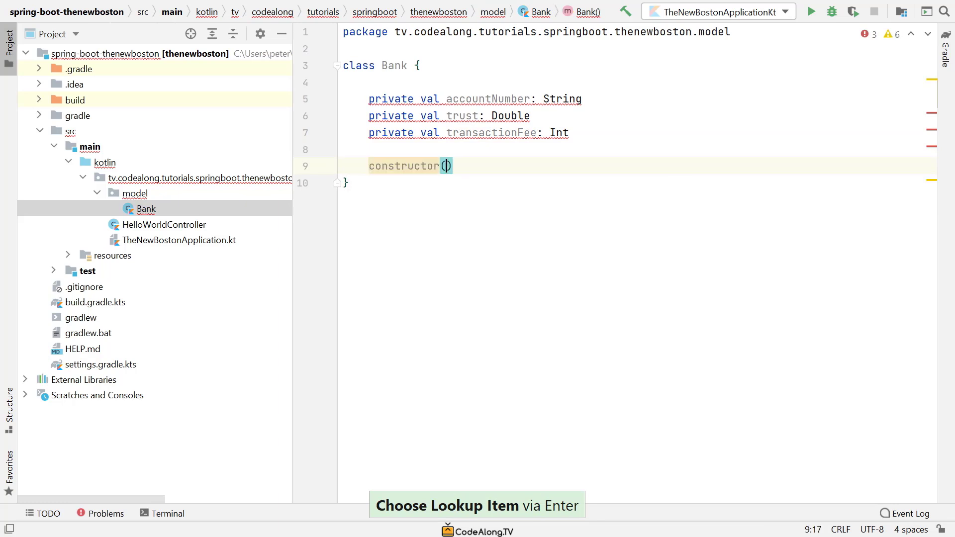
text(acc)
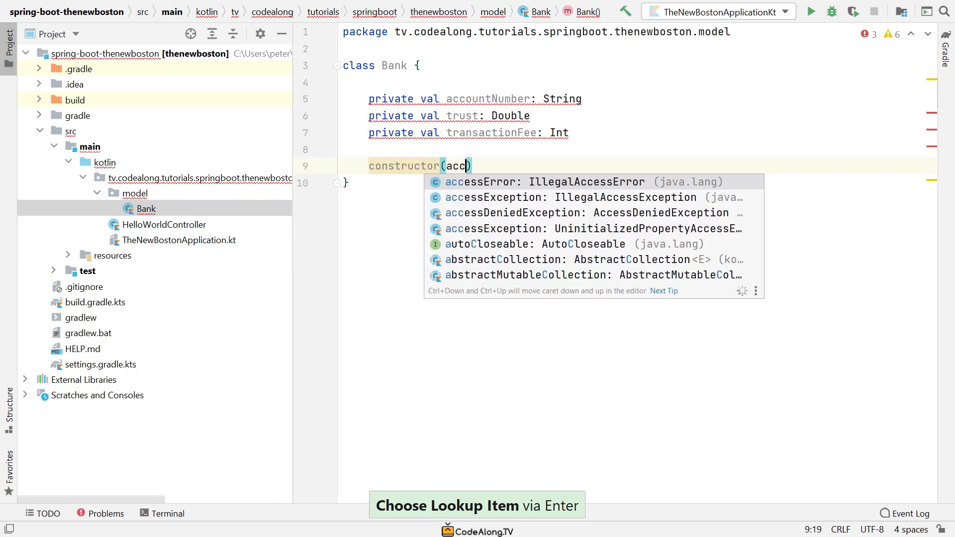
text(ountNum)
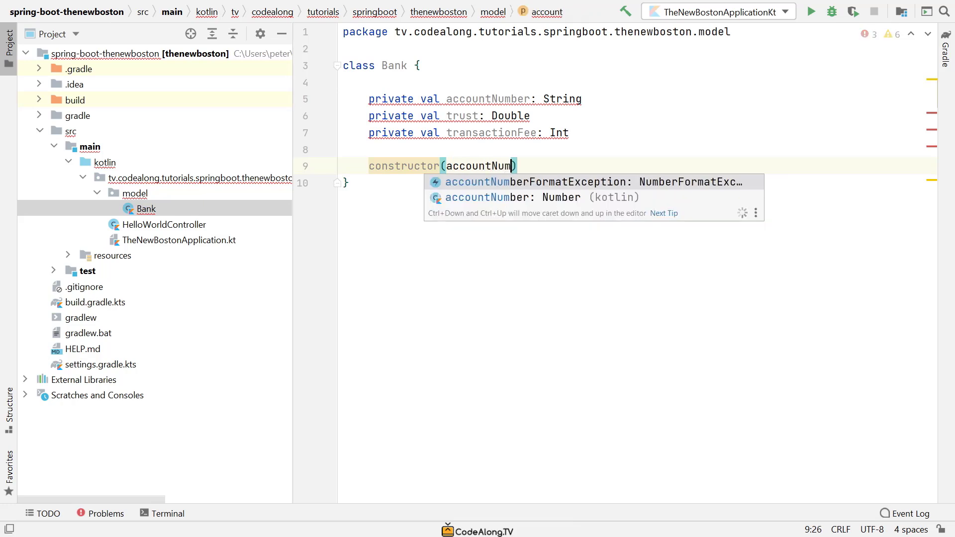
text(ber: Strig)
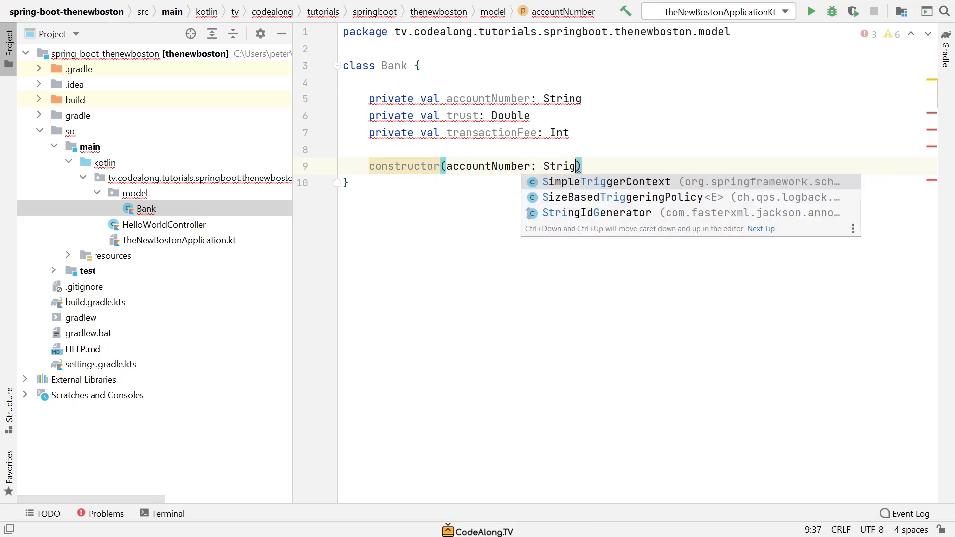
text(, trust: Doubl)
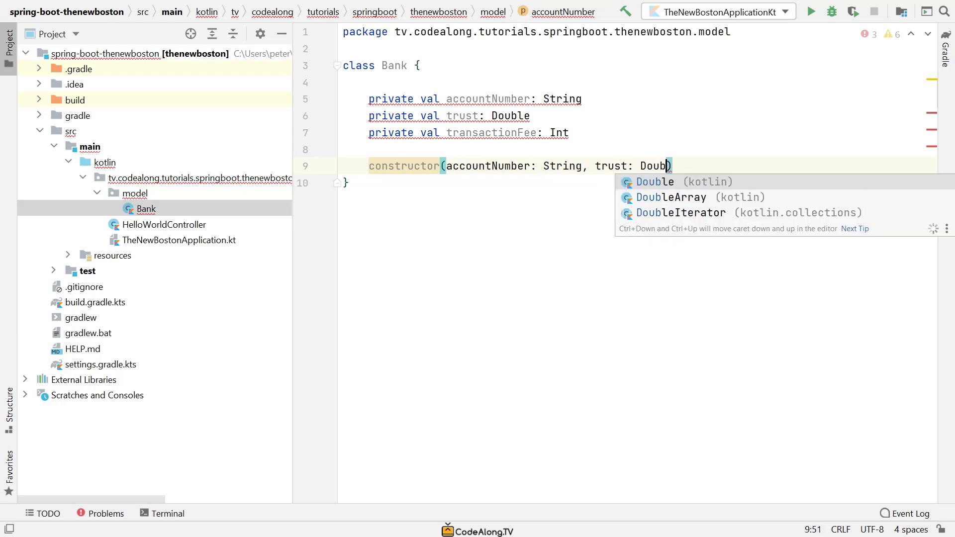
text(e, transactionFee: Int)
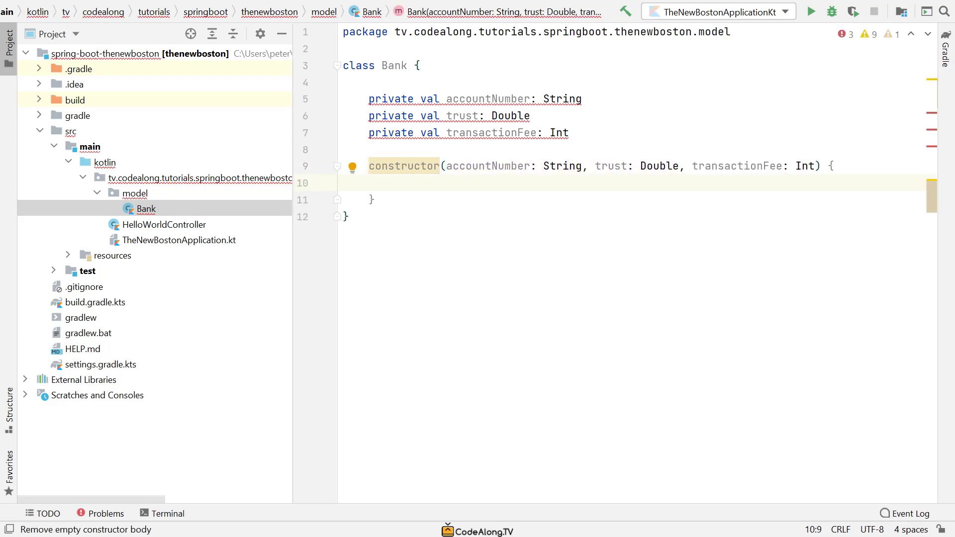
Step: Assign accountNumber, transactionFee and trust to their matching this properties in the constructor body
text(accountNumber)
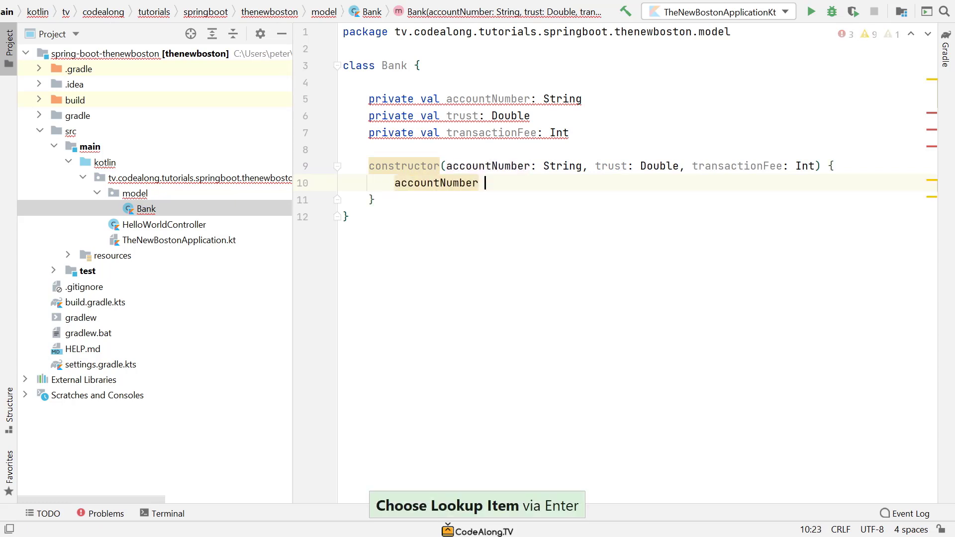
text(this.)
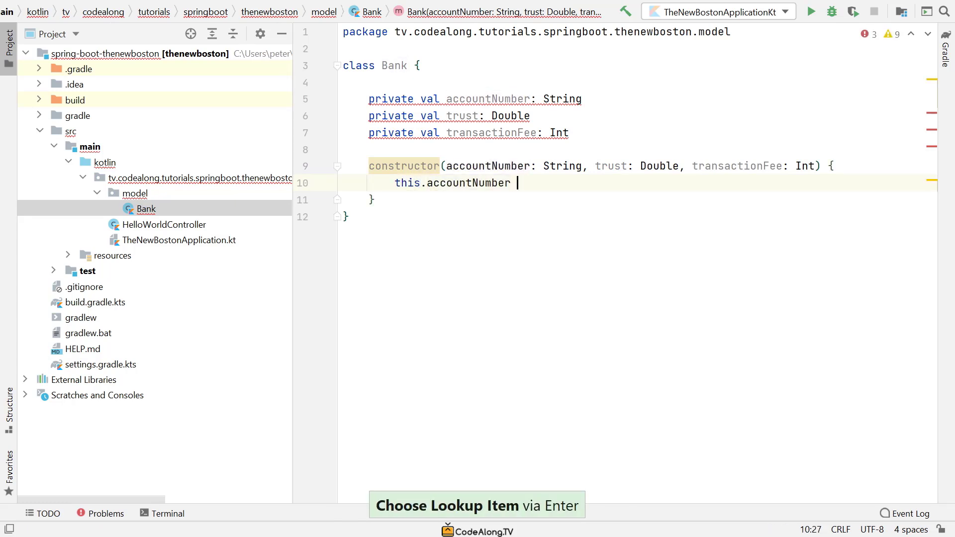
text(= accountNumber)
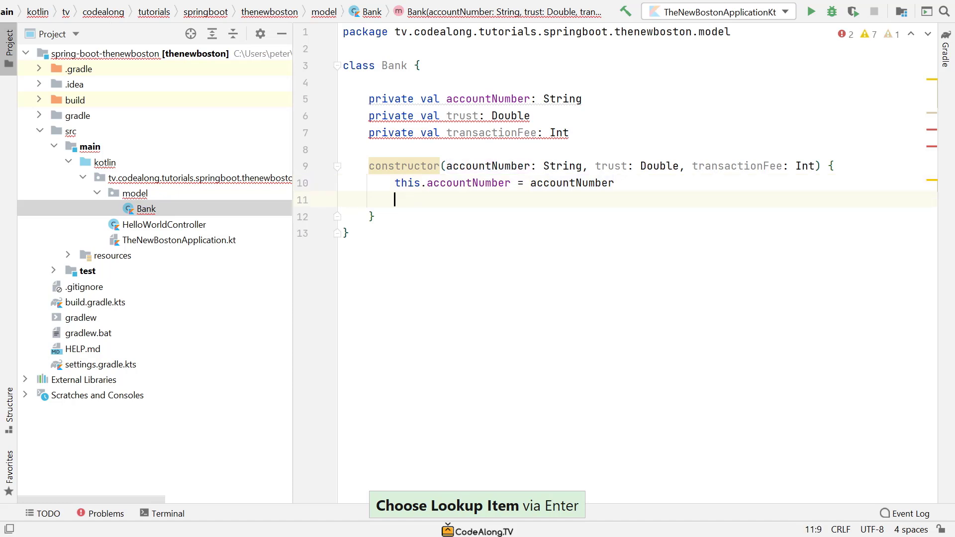
text(this.transactionFee)
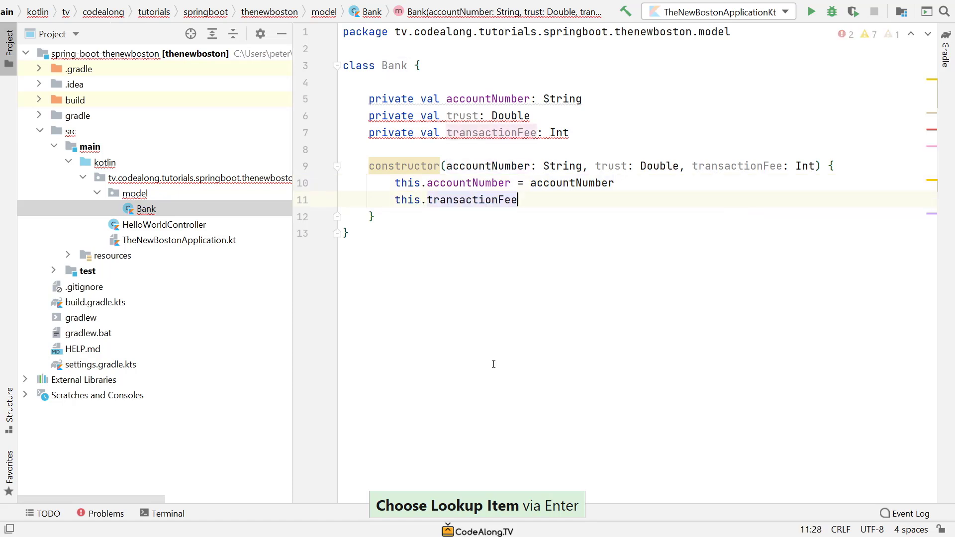
text(= transactionFee)
text(this)
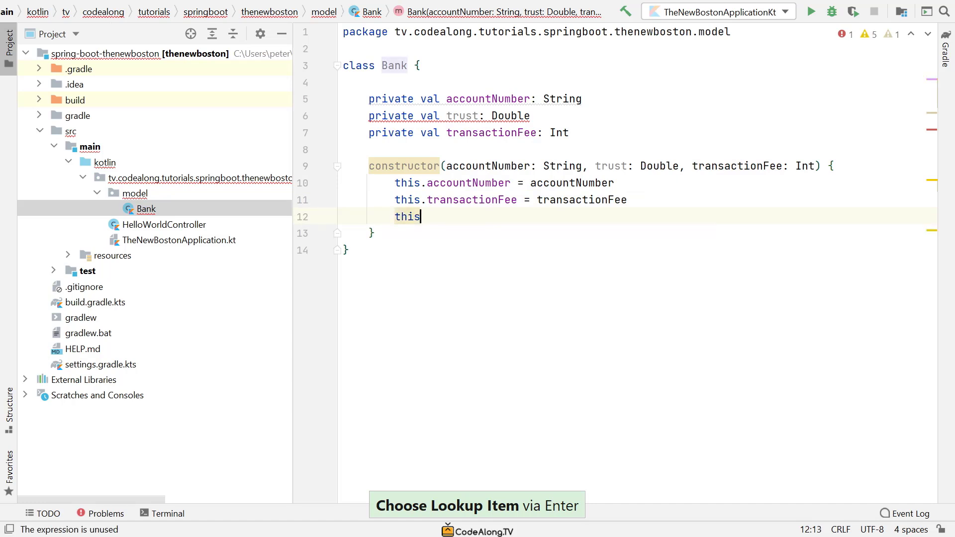
text(.trust =)
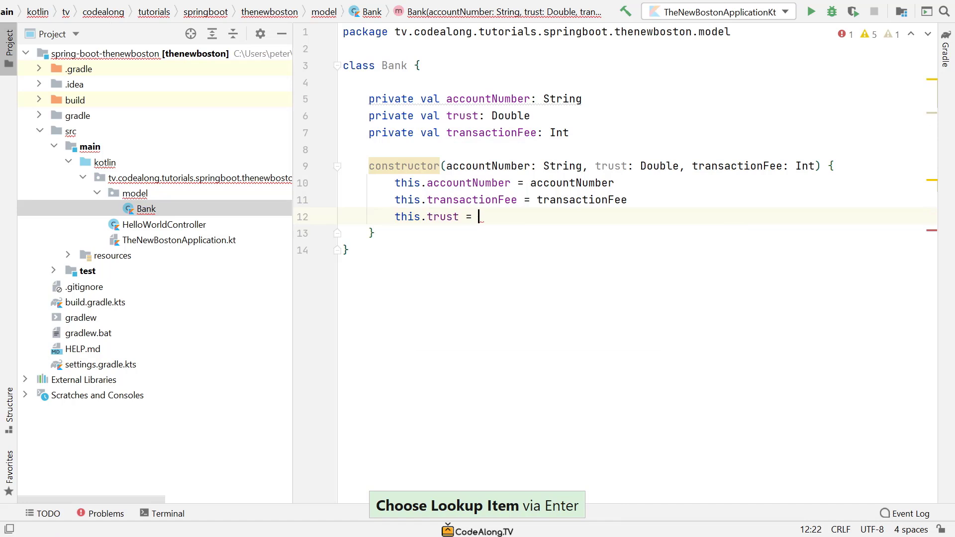
text(trust)
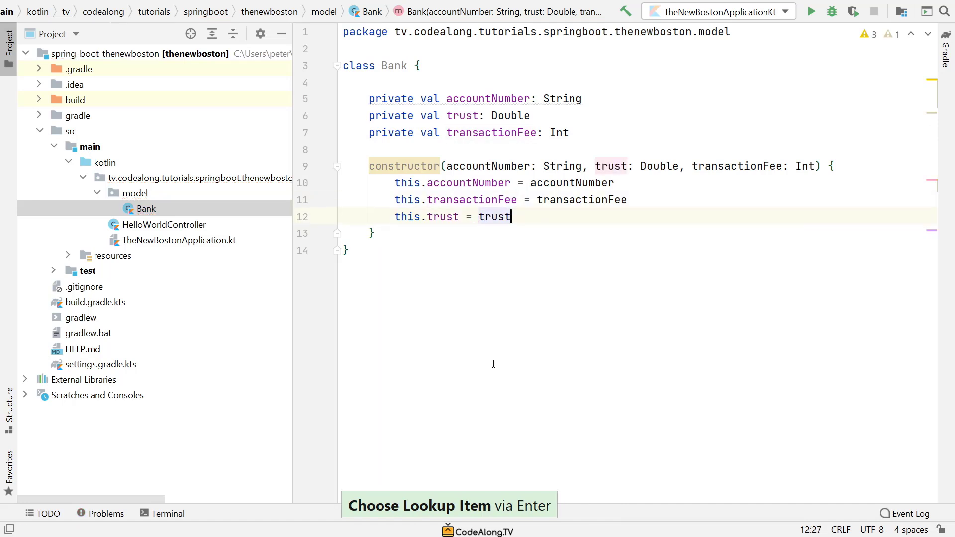
key(ctrl+shift+up)
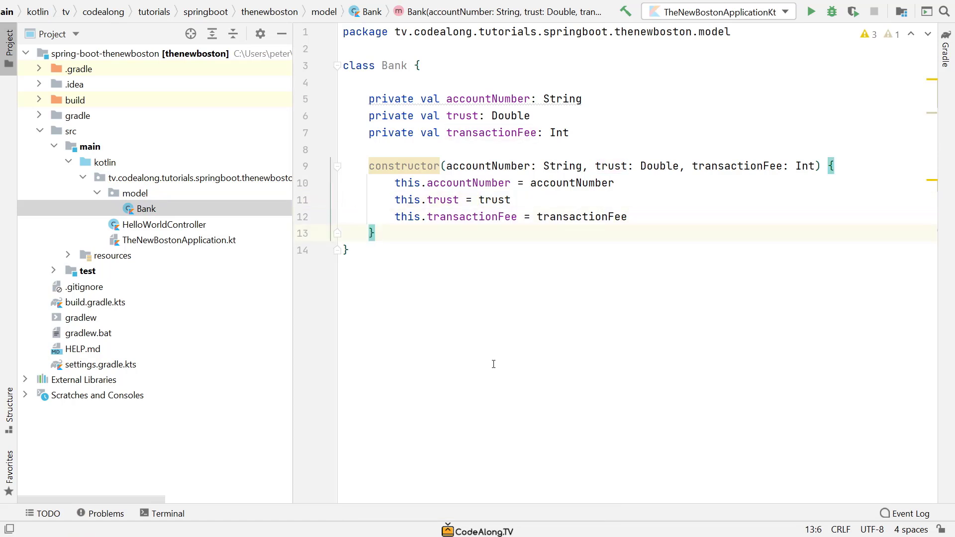
Step: Add fun getAccountNumber(): String = accountNumber below the constructor
text(g)
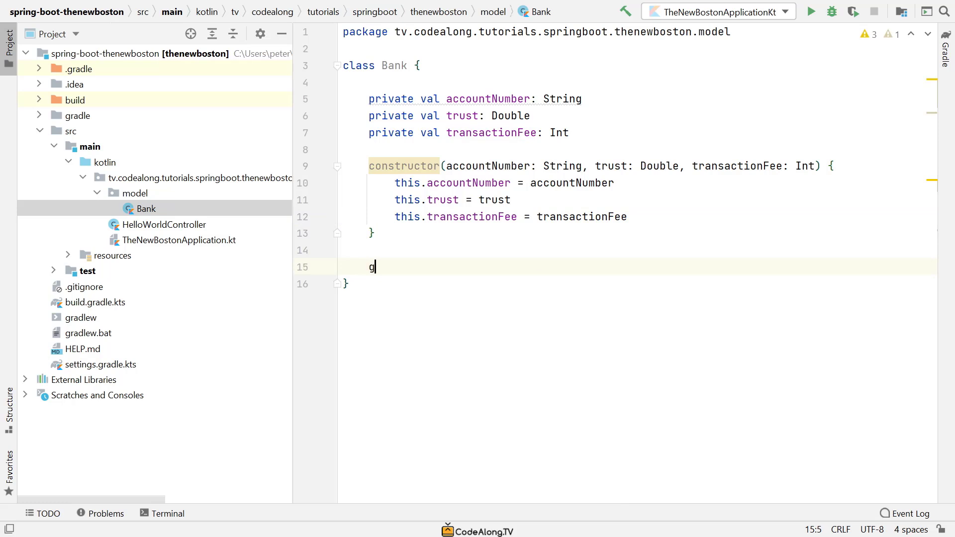
text(fun)
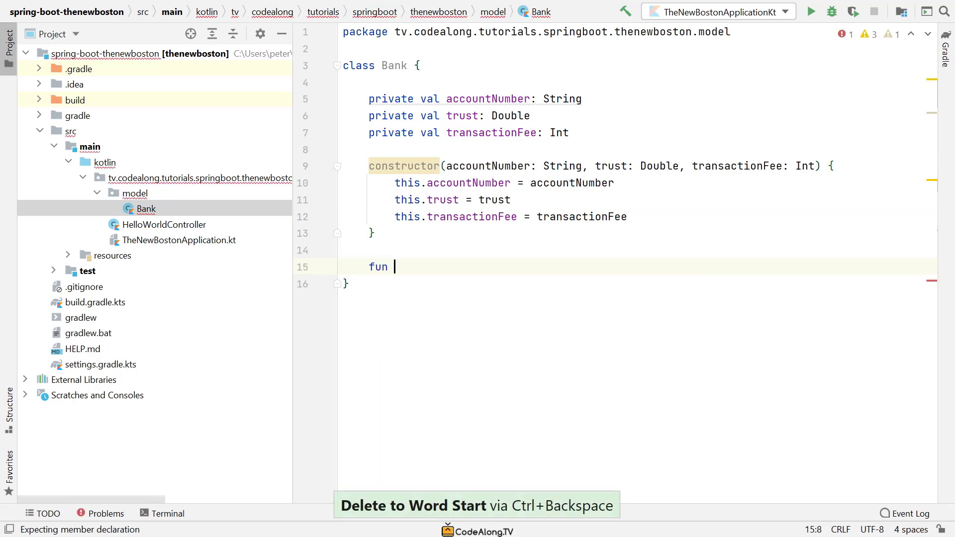
text(getAccountN)
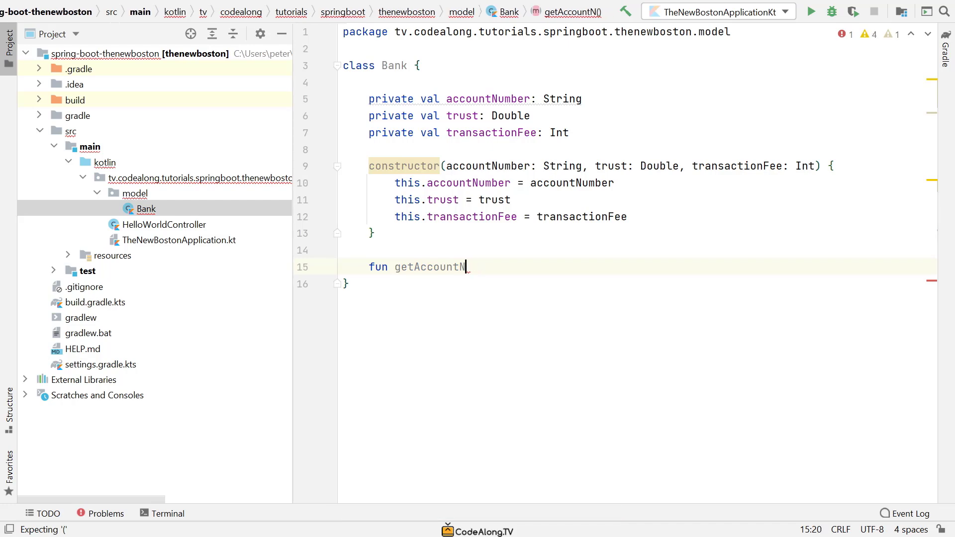
text(umber())
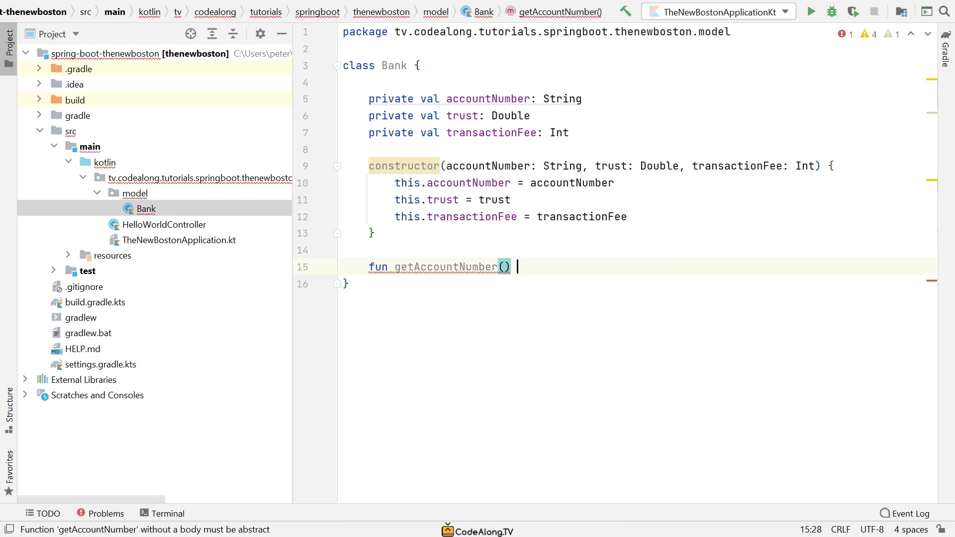
text(: String)
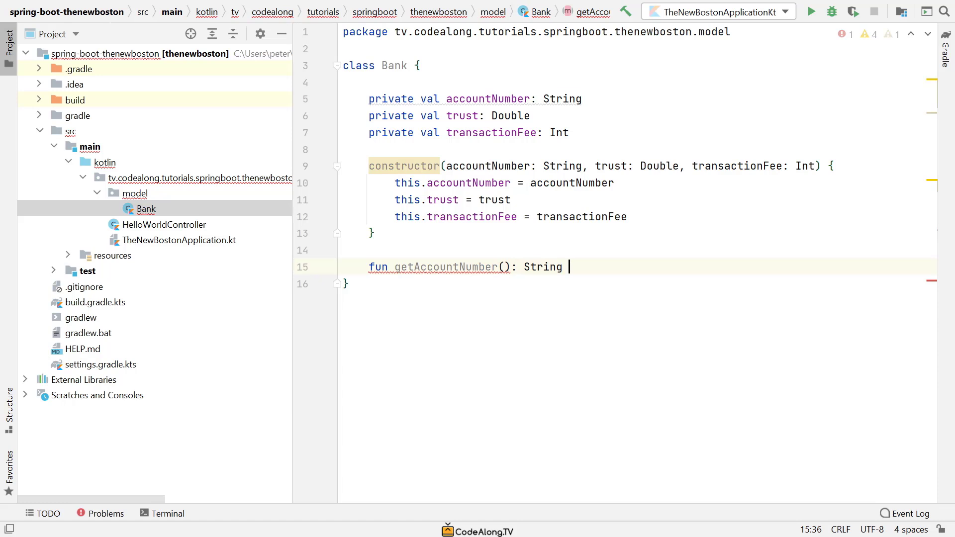
text(= accountNumber)
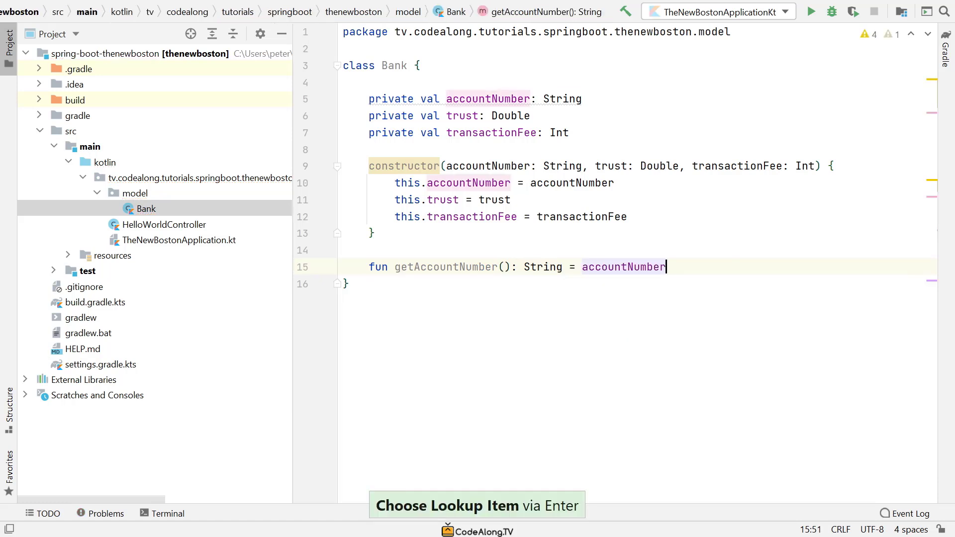
key(ctrl+w)
text(f)
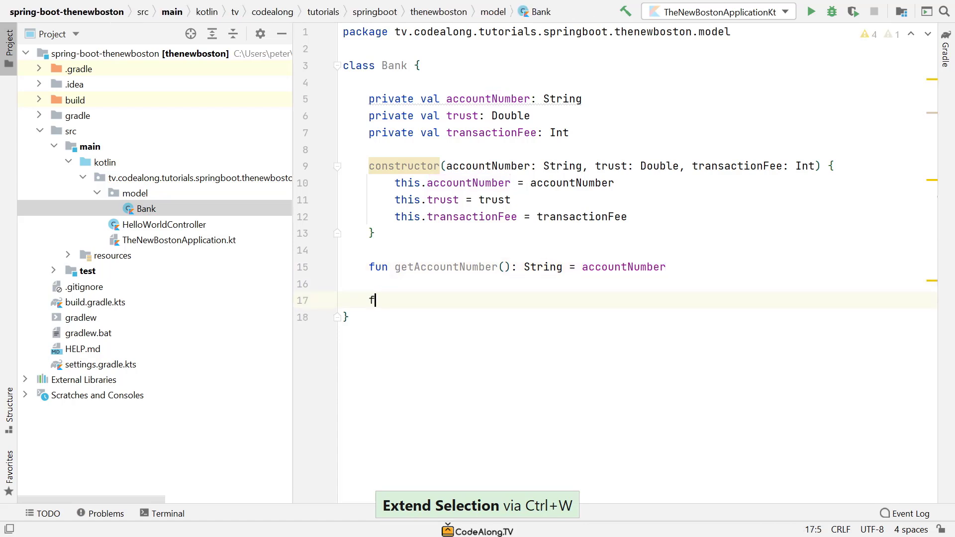
Step: Add fun setAccountNumber(accountNumber: String) assigning this.accountNumber, making the properties var
text(un setAccountNu)
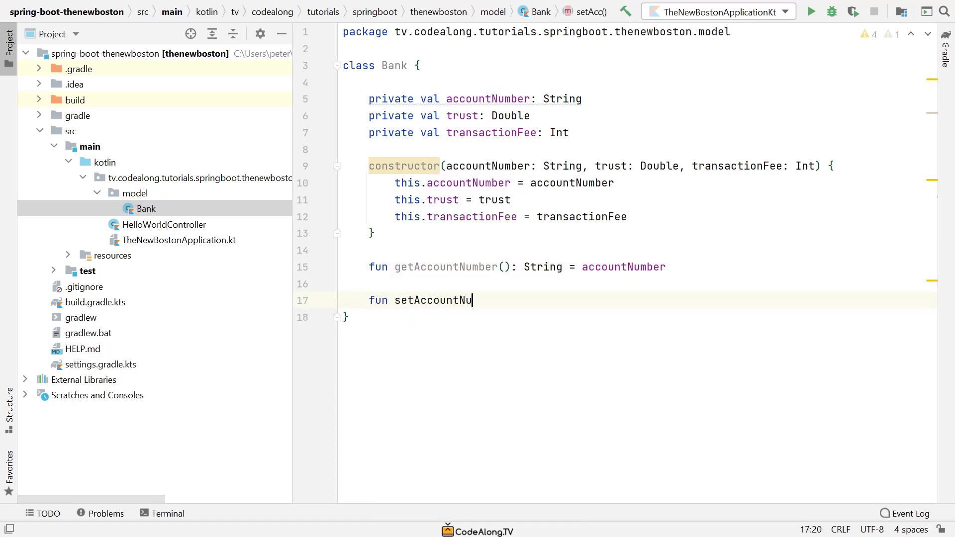
text(mber(c)
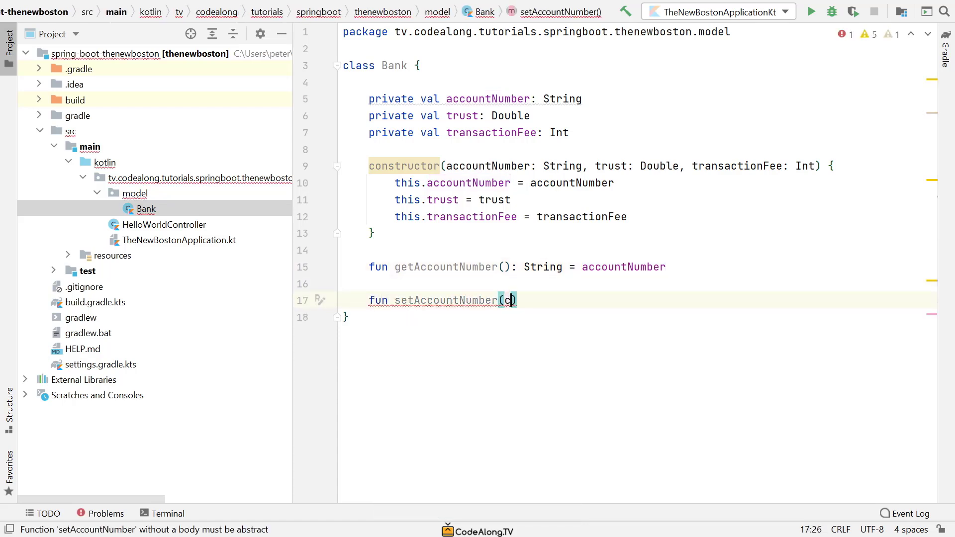
text(accountNumber: String)
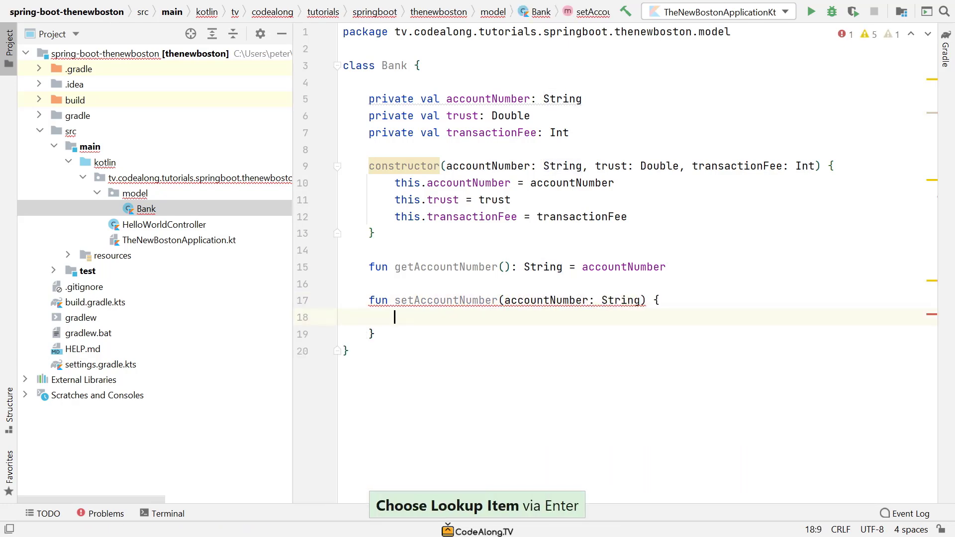
text(this.accountNumber = ac)
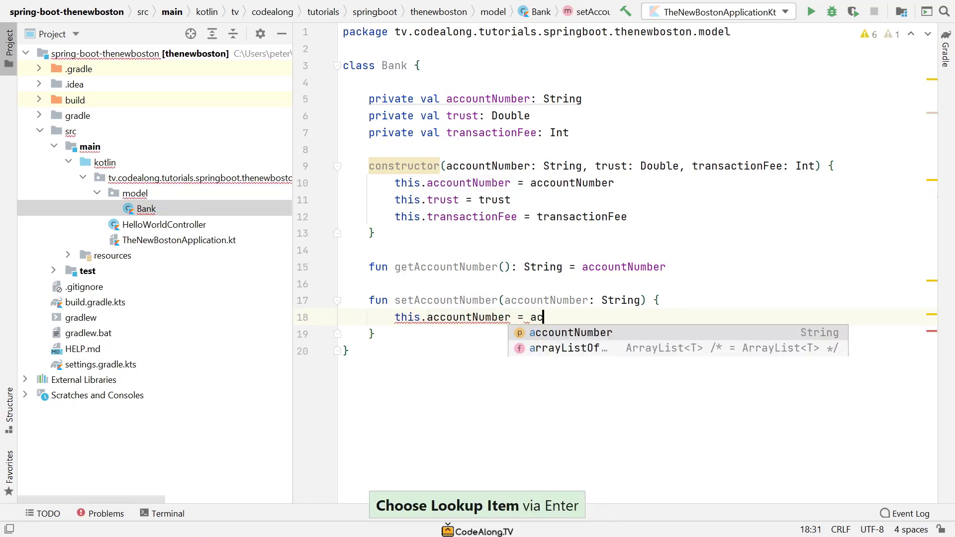
key(Enter)
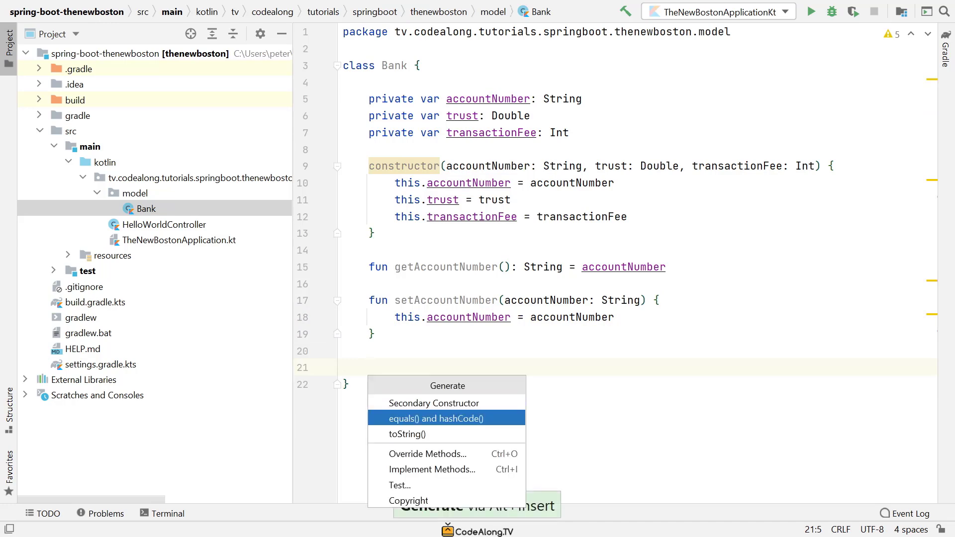
Step: Generate equals and hashCode overrides covering accountNumber, trust and transactionFee
click(434, 418)
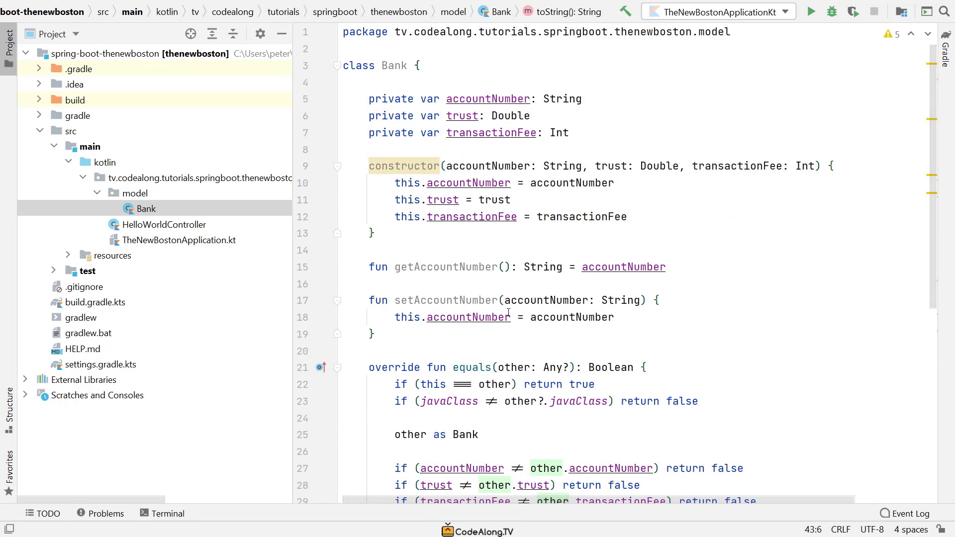
mouse_move(589, 251)
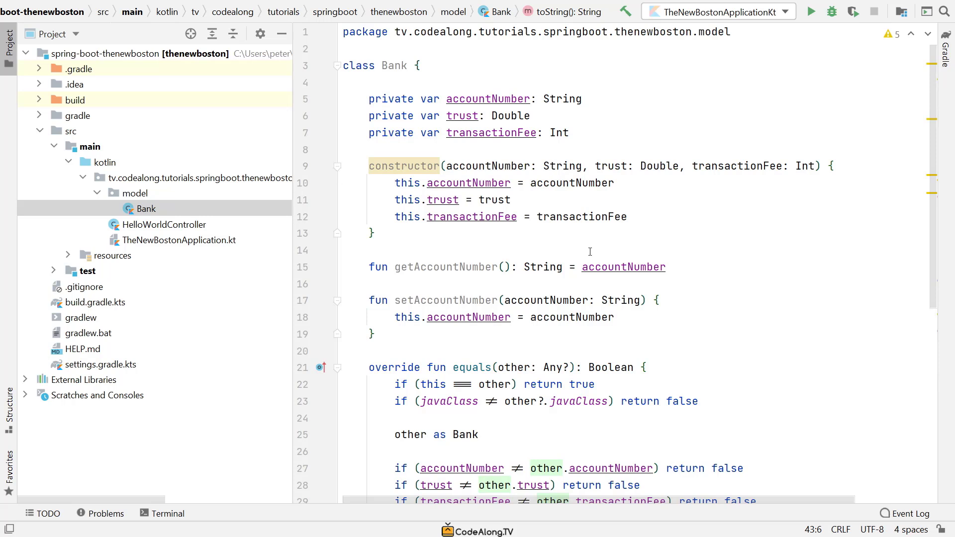
mouse_move(539, 251)
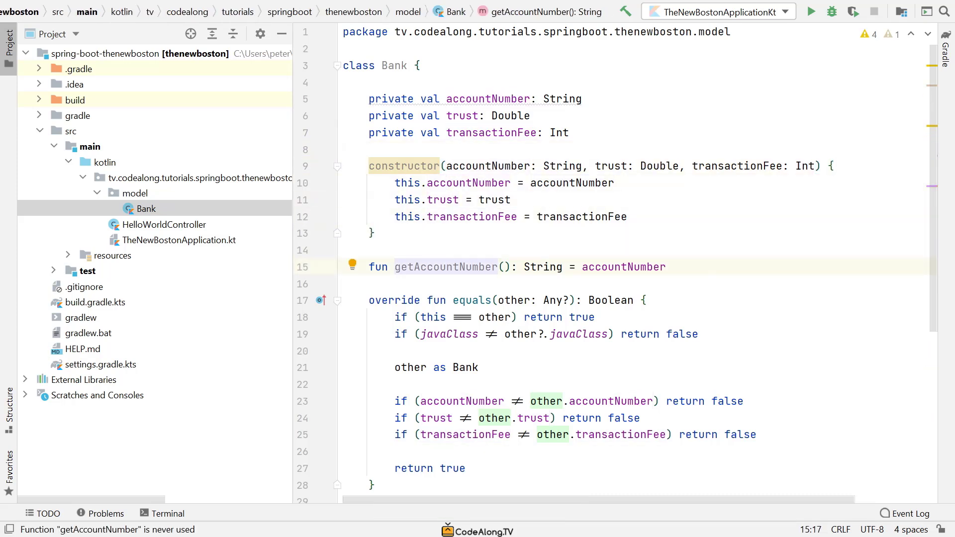
Step: Delete setAccountNumber and turn the properties back to val with a blank line under accountNumber
click(371, 233)
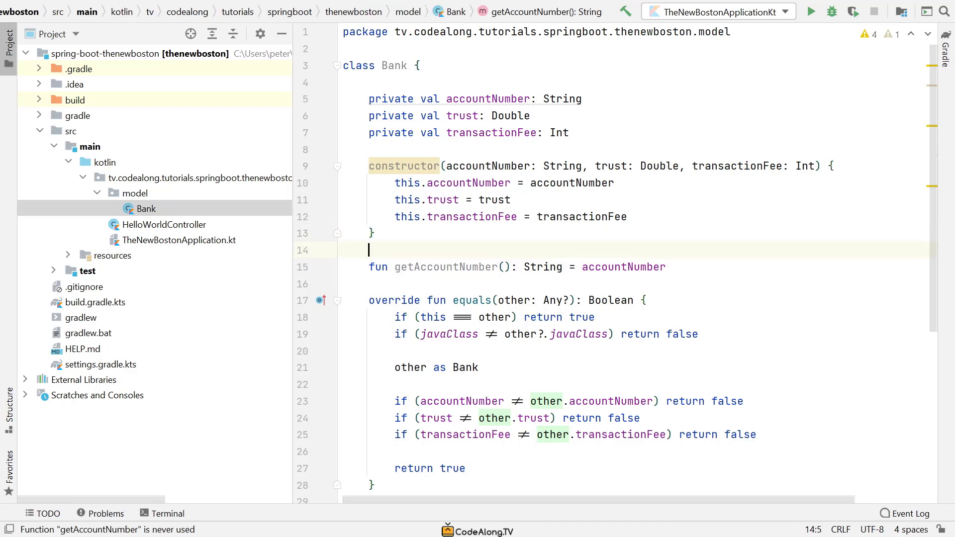
click(487, 99)
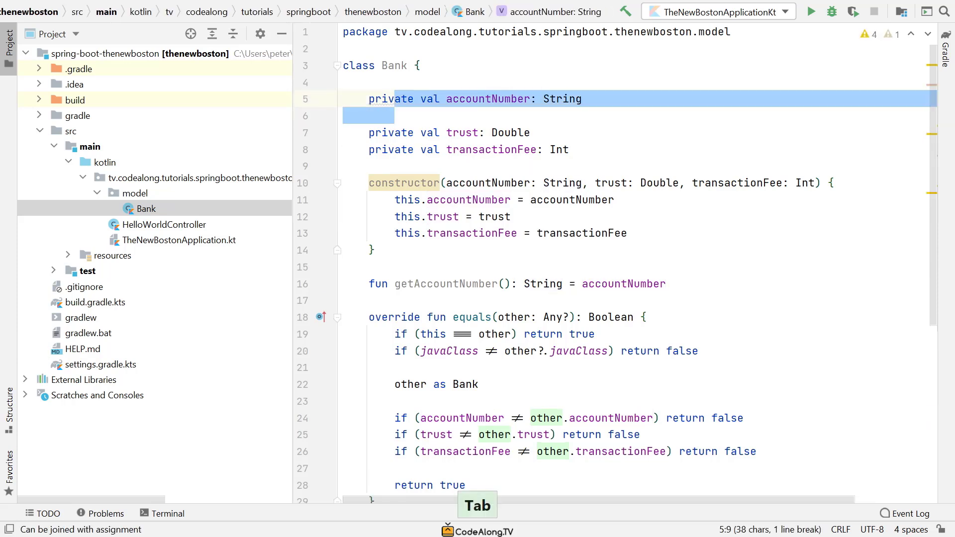
Step: Give accountNumber a custom getter get() = field
key(tab)
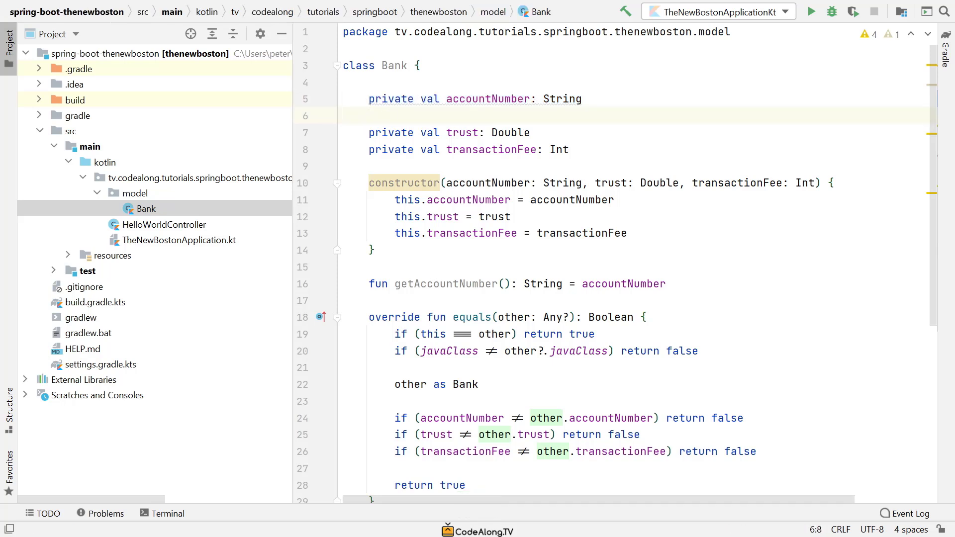
text(get)
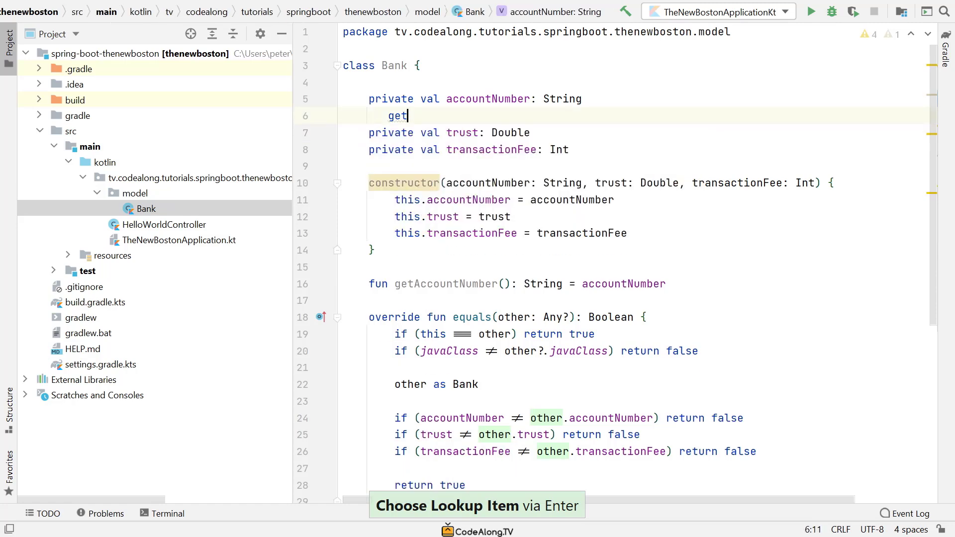
key(Enter)
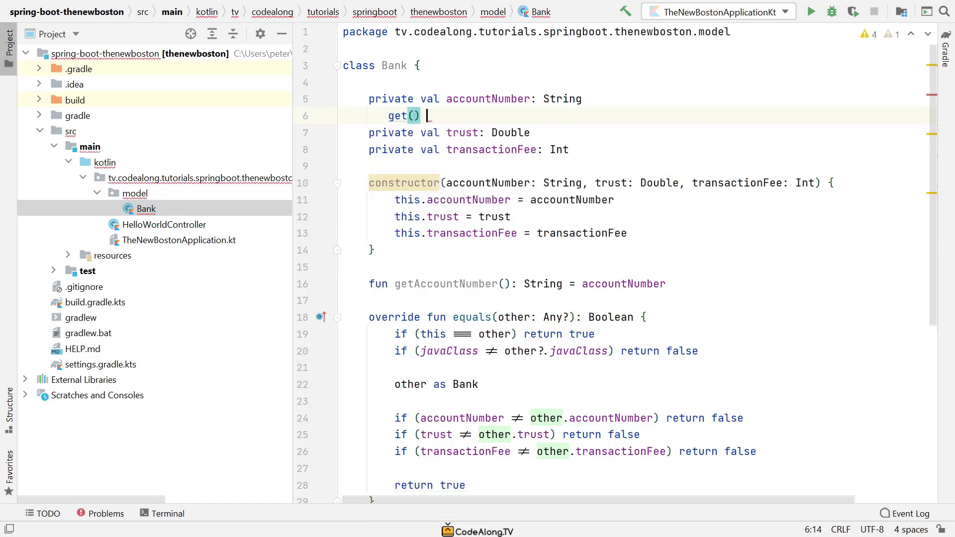
text(= field)
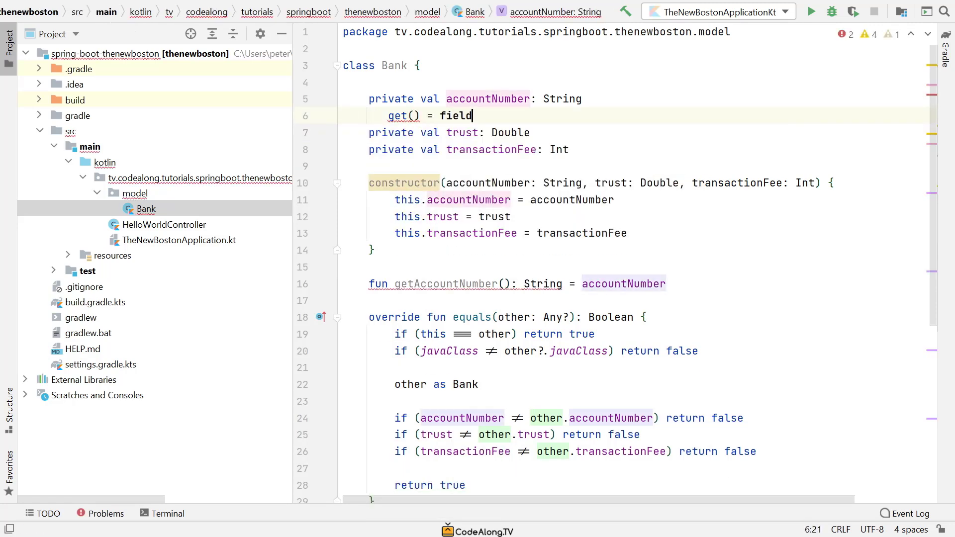
key(ctrl+w)
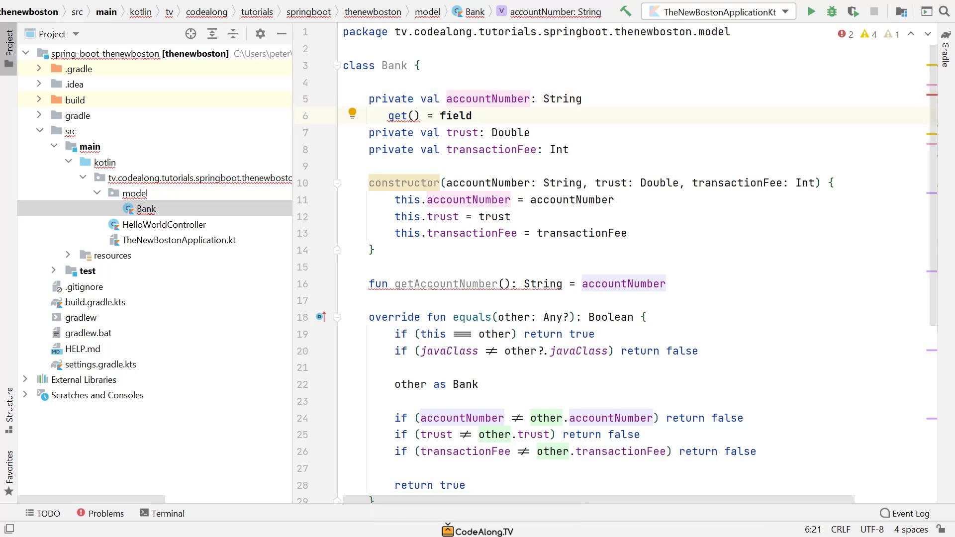
key(Ctrl+w)
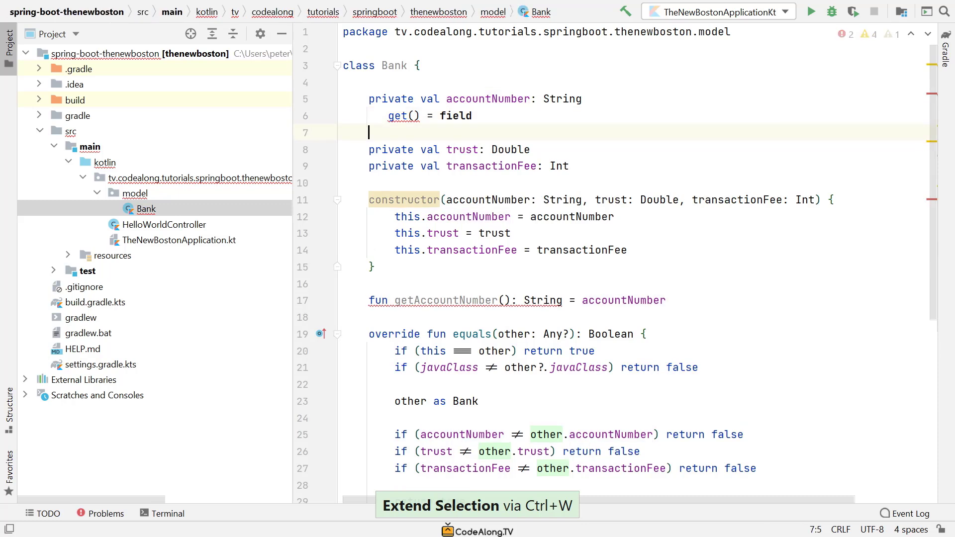
Step: Draft a set(value) { field = value } line, which is then cut again
text(set(value) { fi)
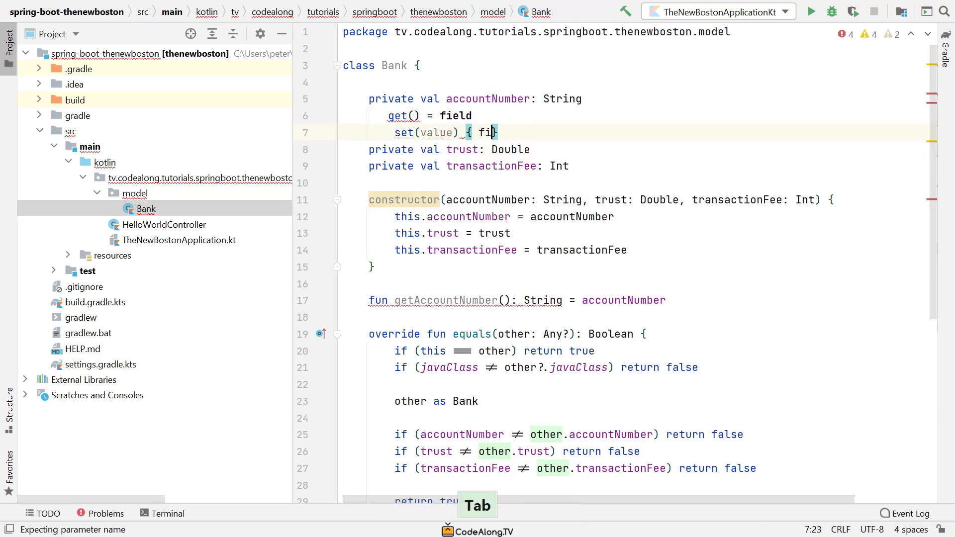
text(field = valu)
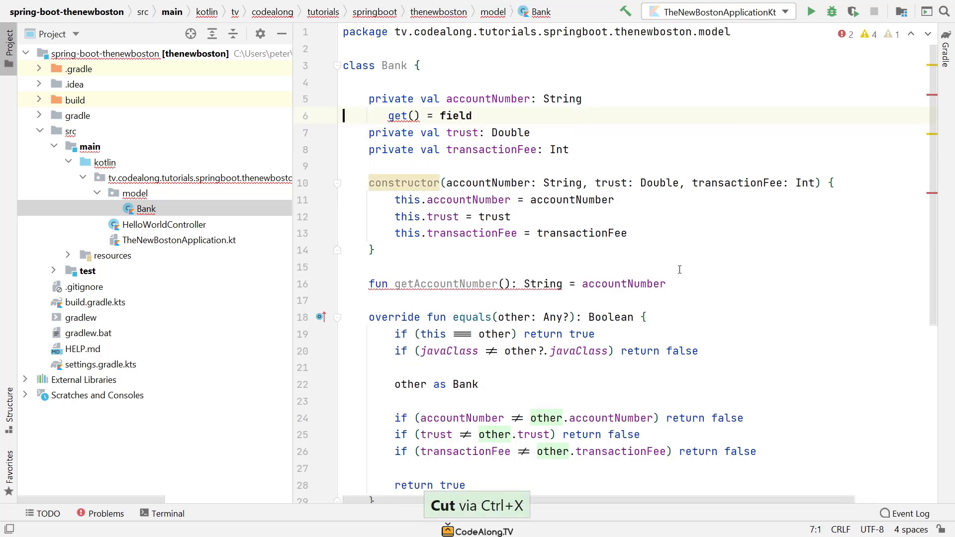
click(468, 99)
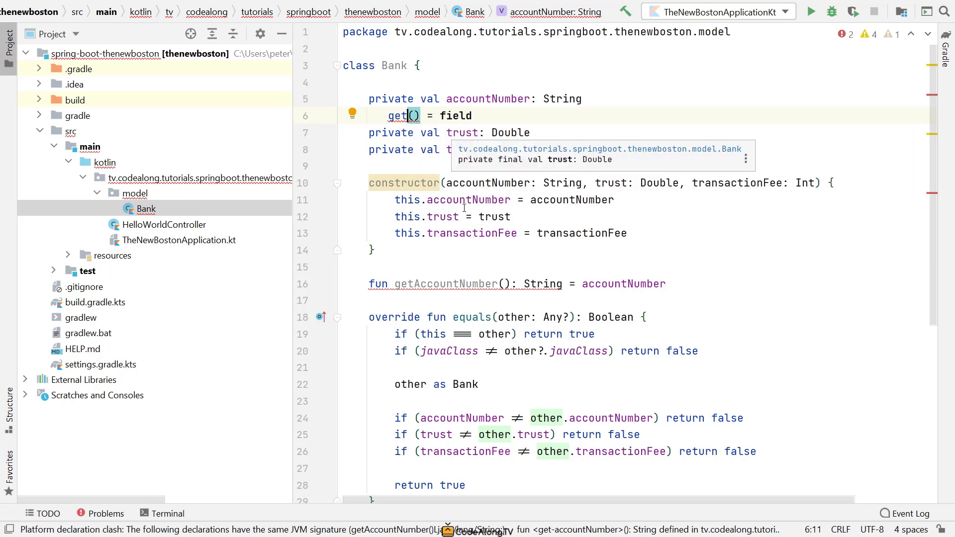
click(471, 283)
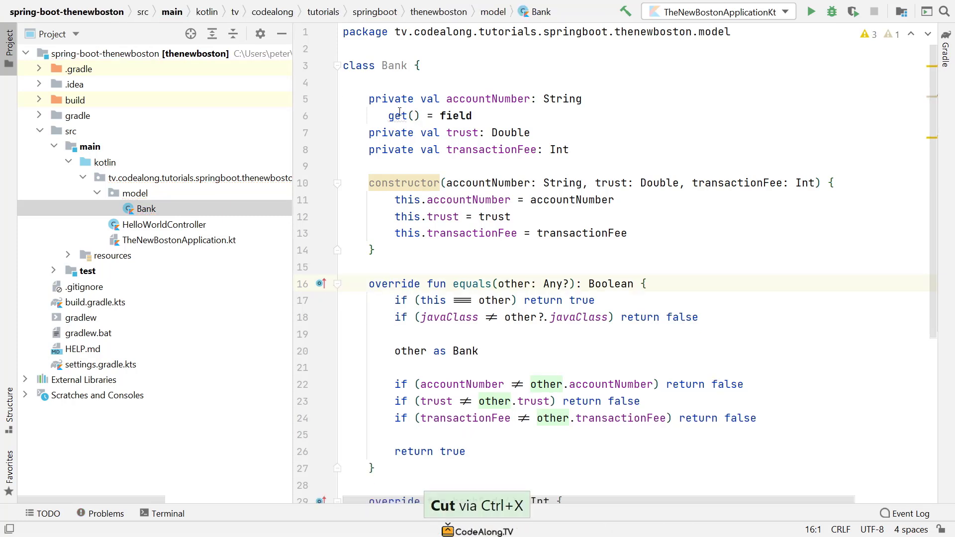
Step: Remove the redundant getter via Alt+Enter and toggle trust's val to var and back
click(402, 116)
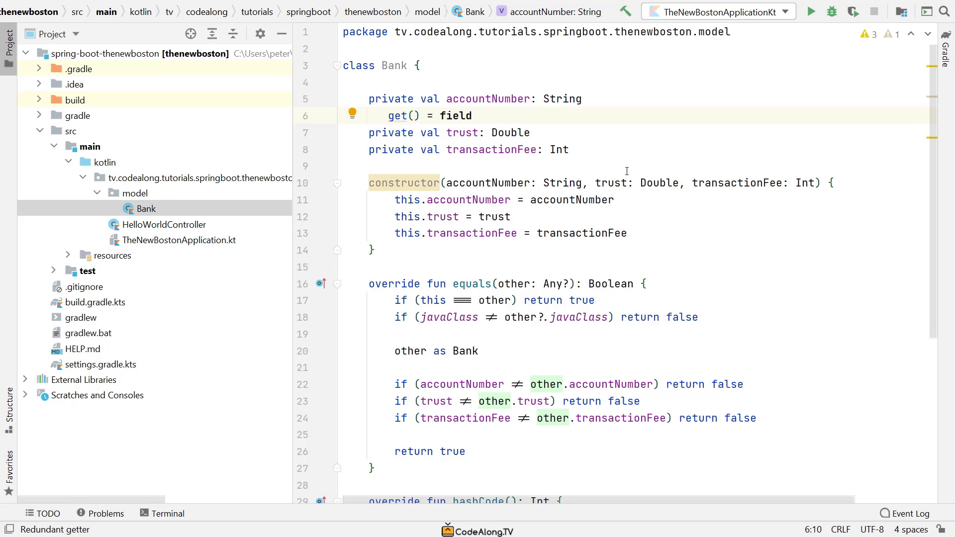
click(352, 116)
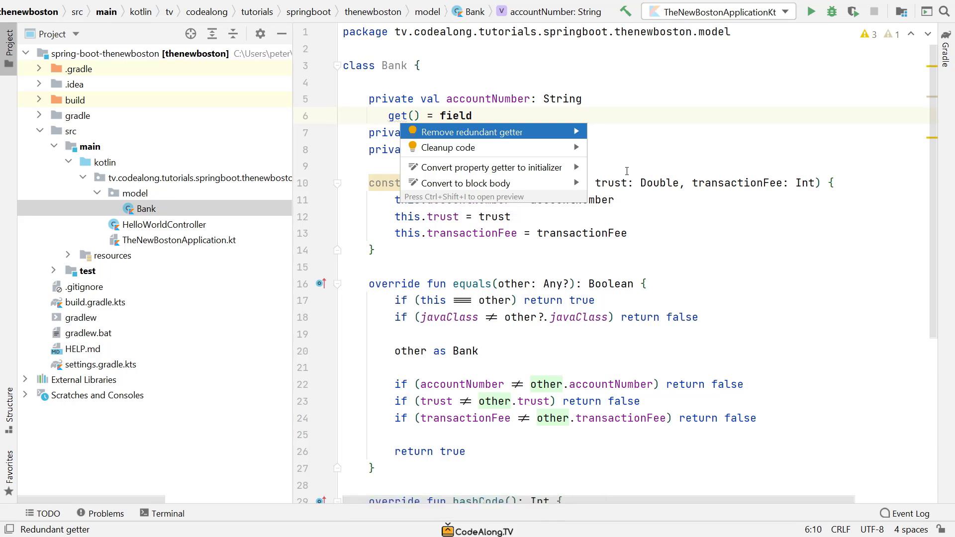
click(474, 132)
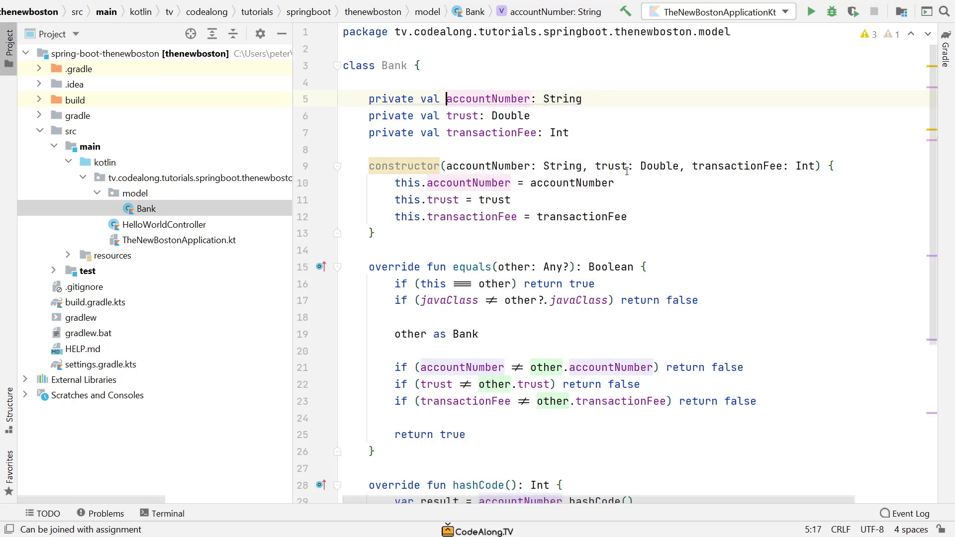
key(ctrl+w)
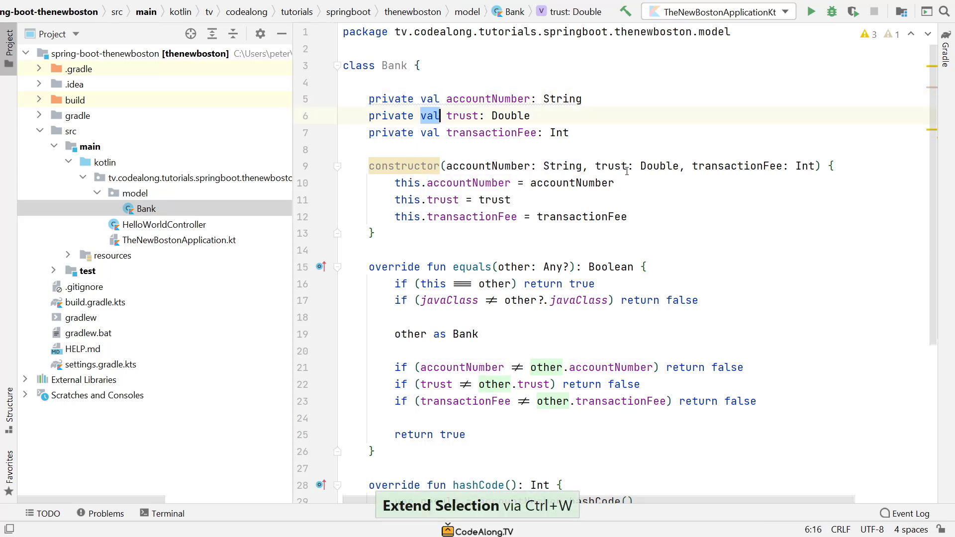
text(var)
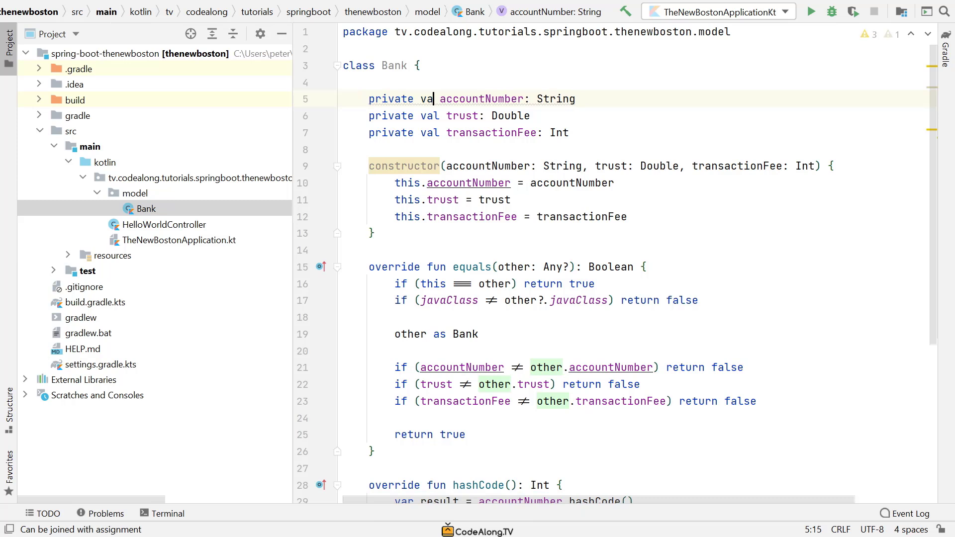
text(l)
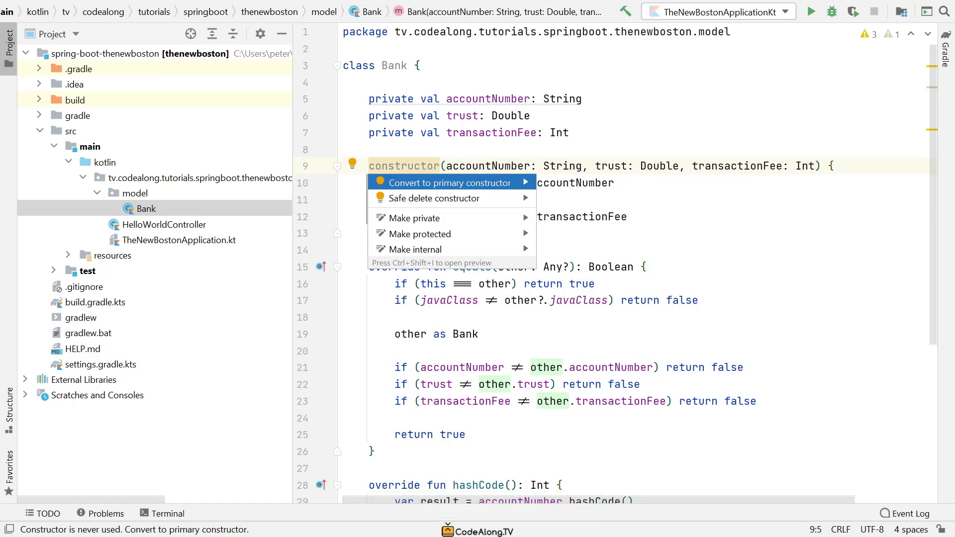
Step: Convert Bank's constructor to a primary constructor with the three private val parameters one per line
click(450, 183)
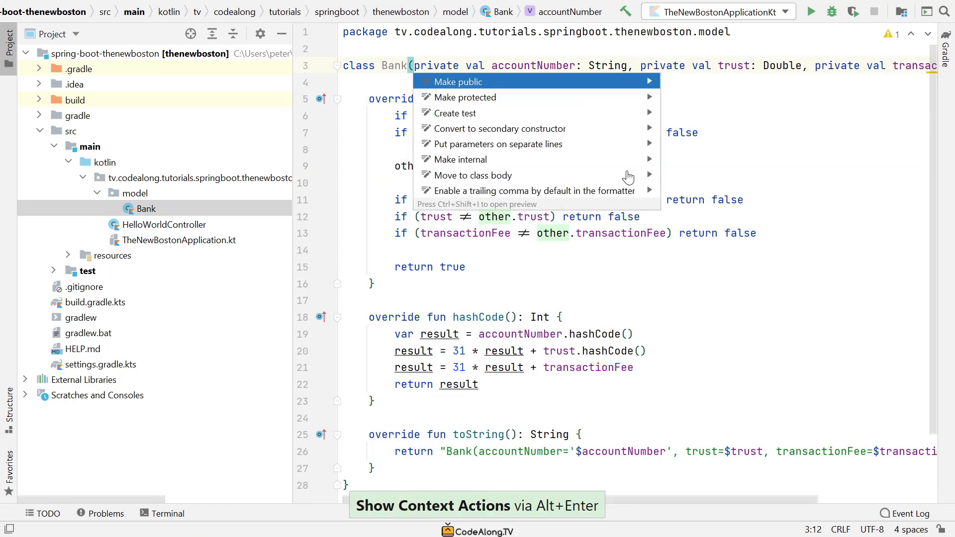
mouse_move(628, 175)
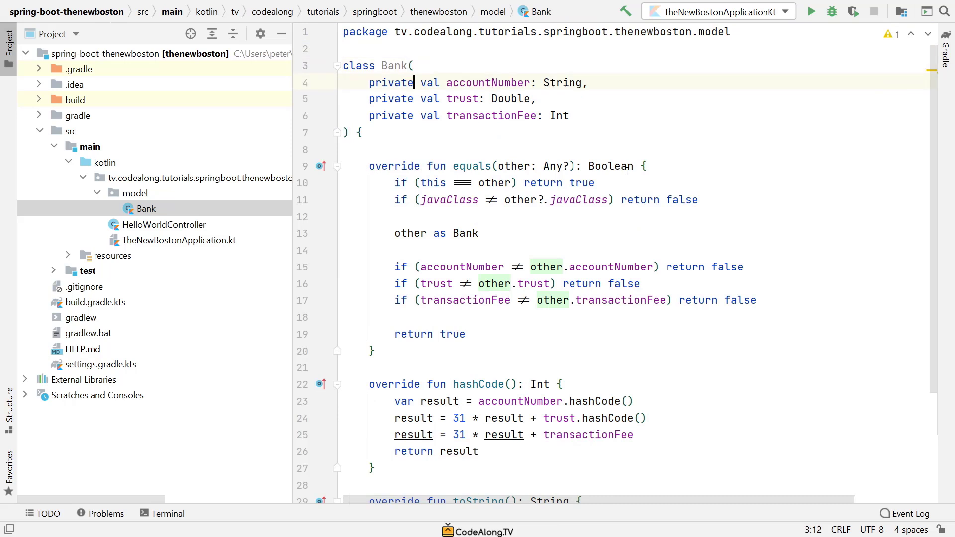
key(ctrl+w)
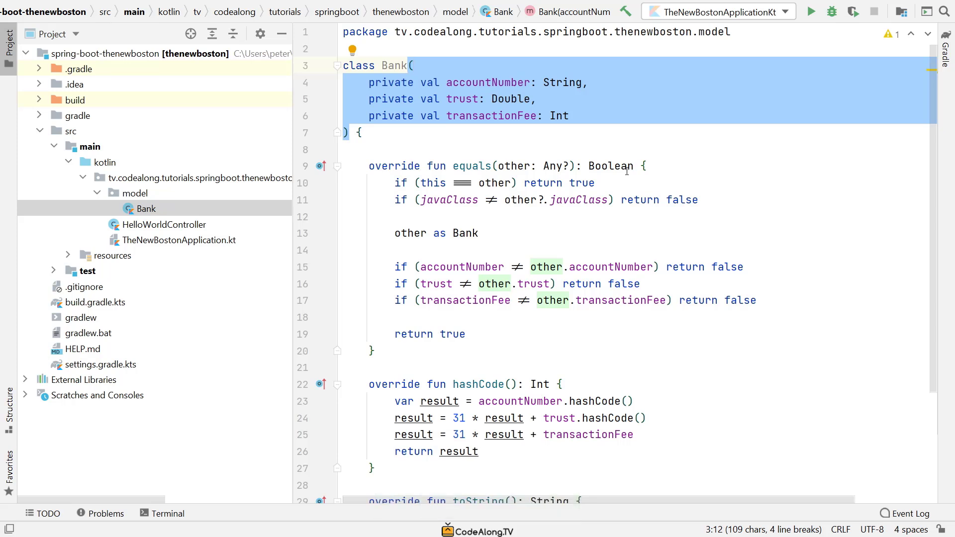
click(362, 133)
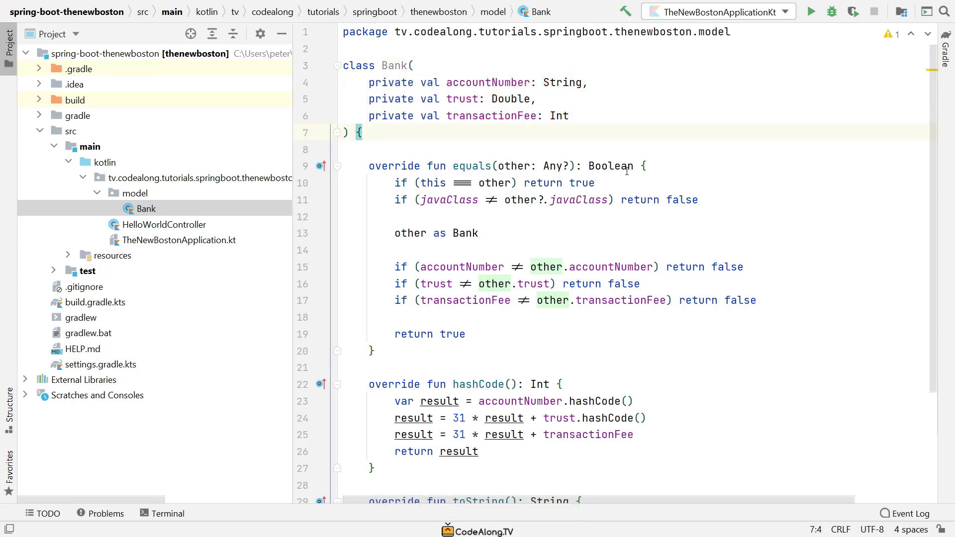
text(c)
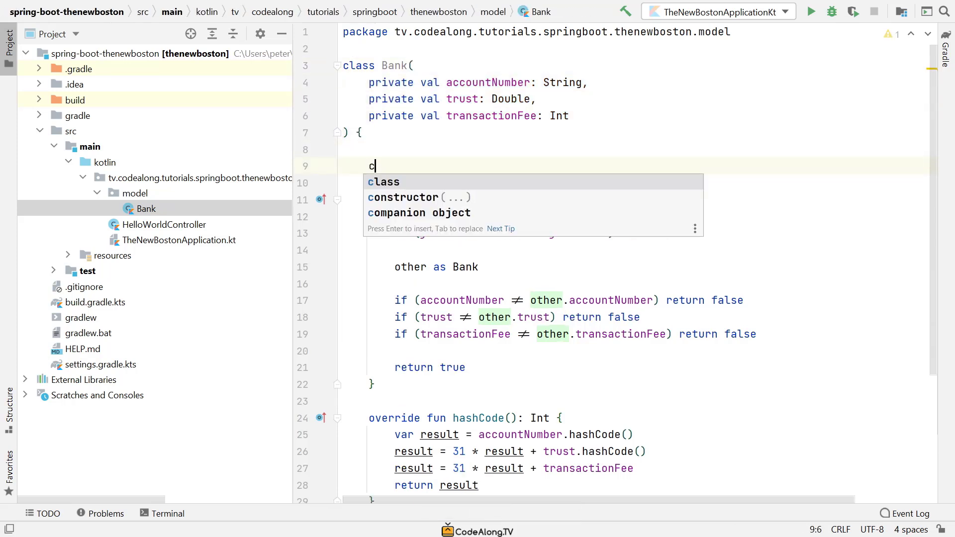
text(on)
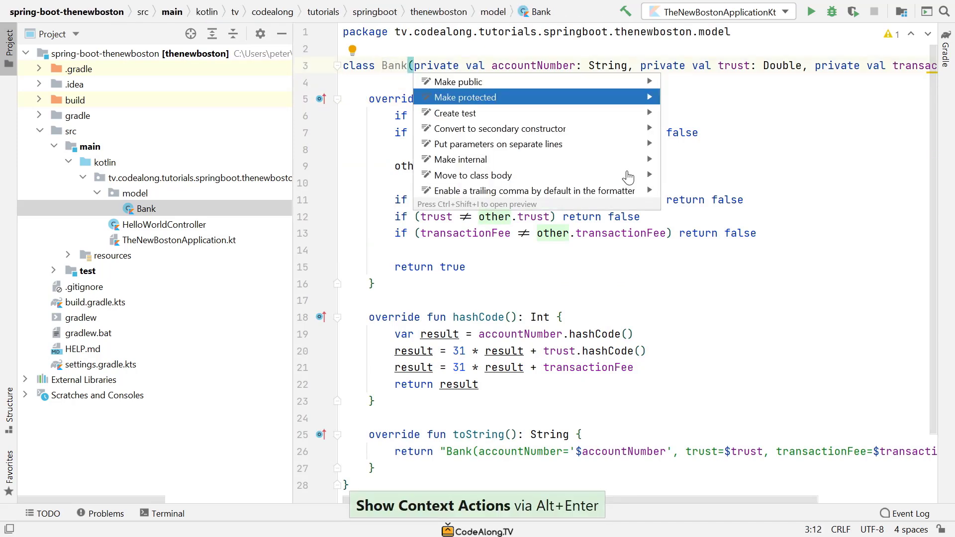
click(498, 143)
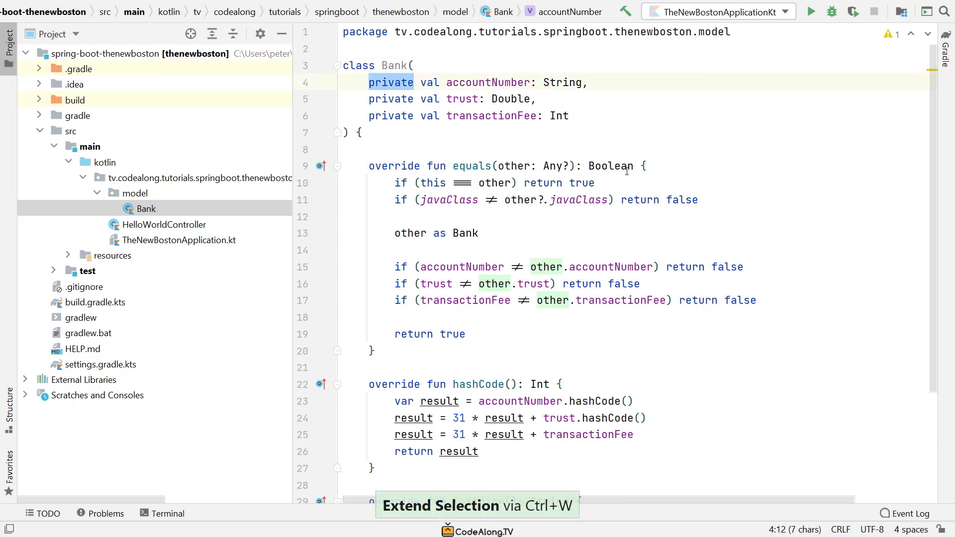
Step: Remove the private modifiers so accountNumber, trust and transactionFee become plain public val properties
key(alt+j)
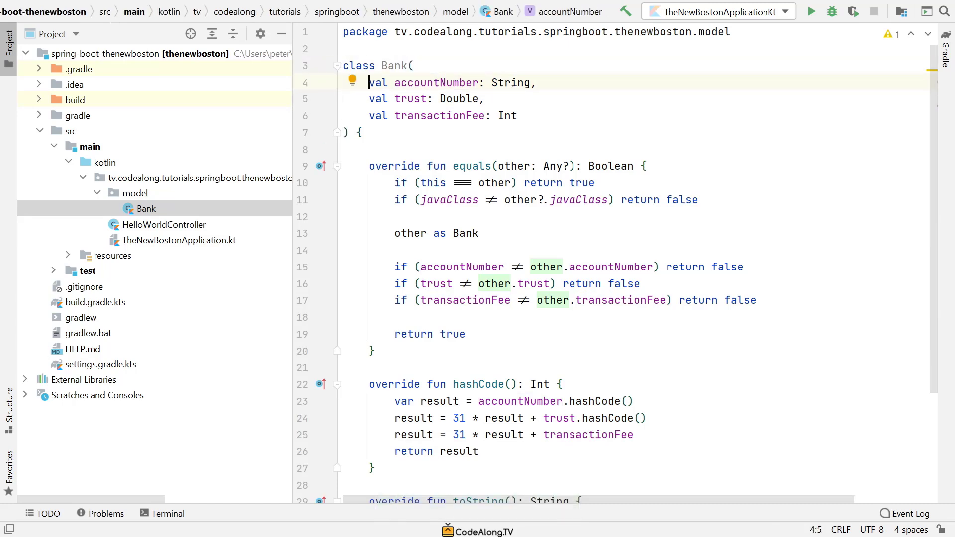
text(public)
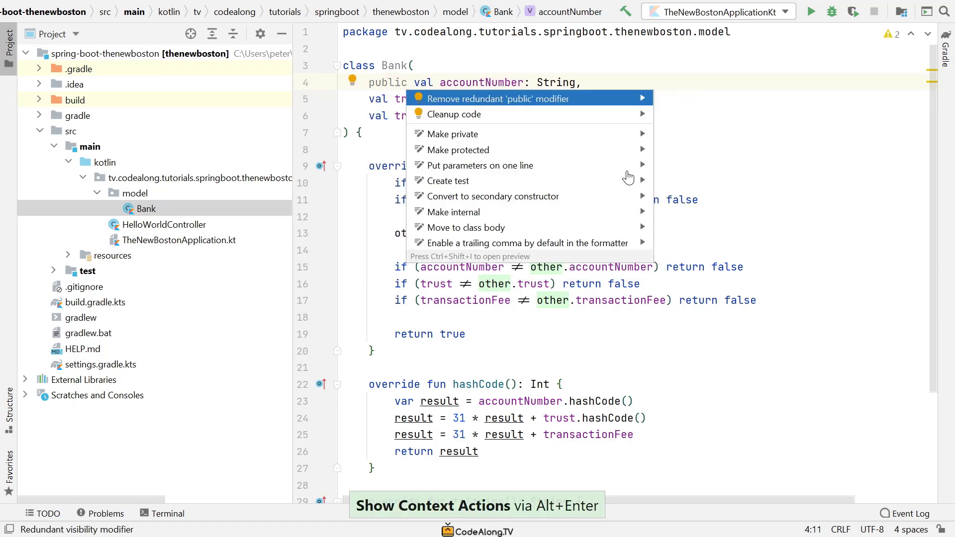
click(497, 99)
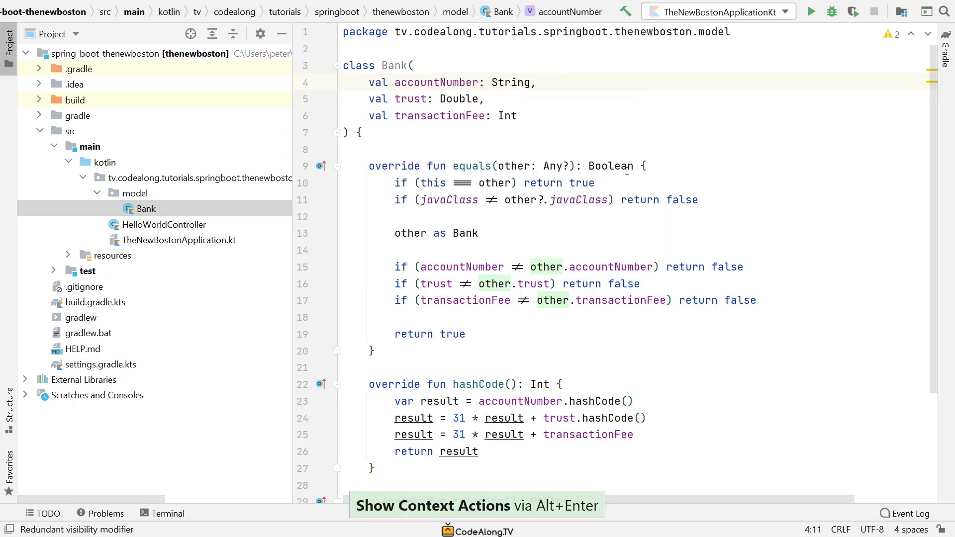
double_click(435, 83)
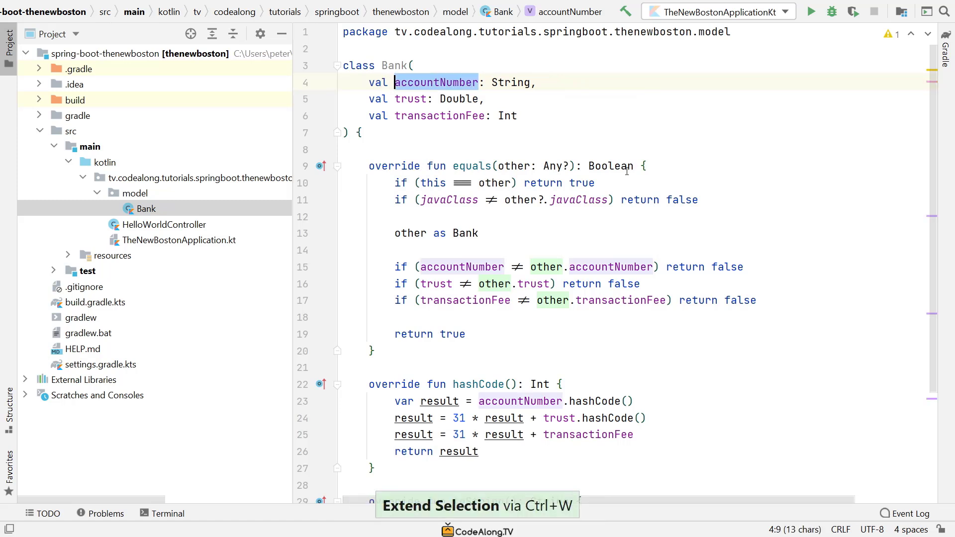
key(ctrl+w)
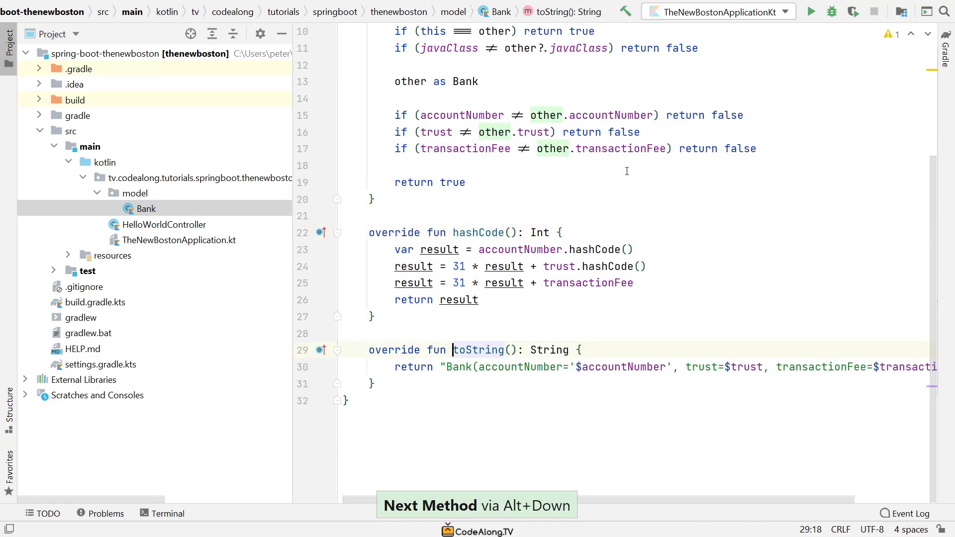
Step: Mark Bank as a data class and delete the equals, hashCode and toString overrides with the body
key(Alt+Up)
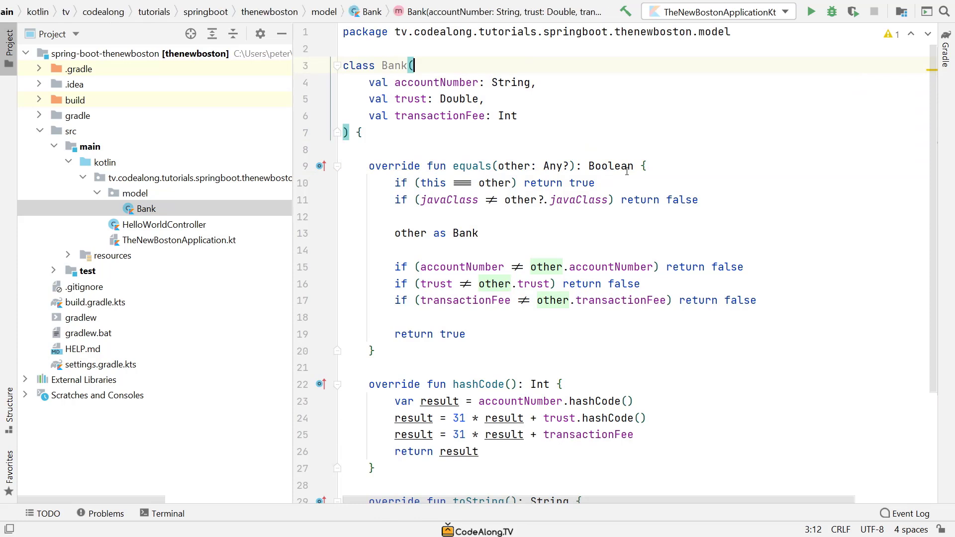
text(data)
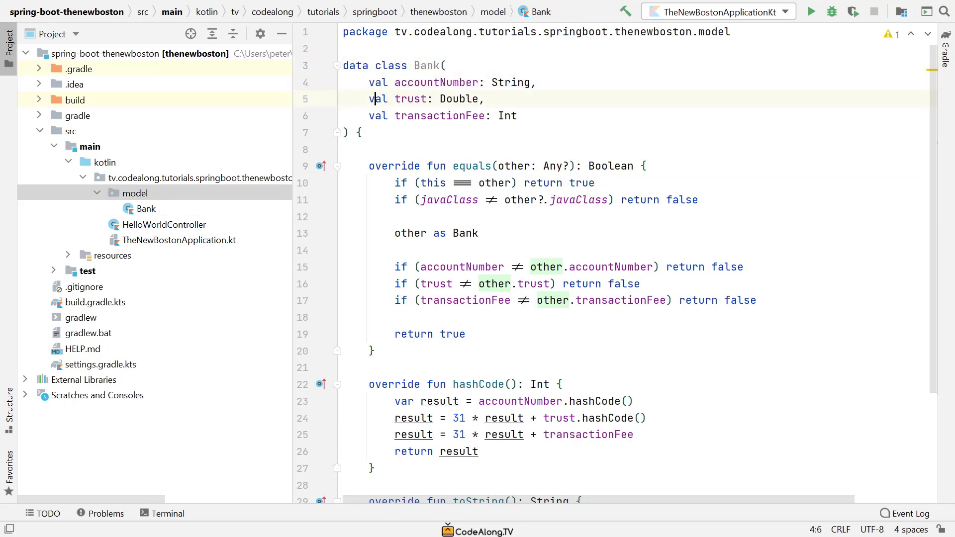
click(371, 167)
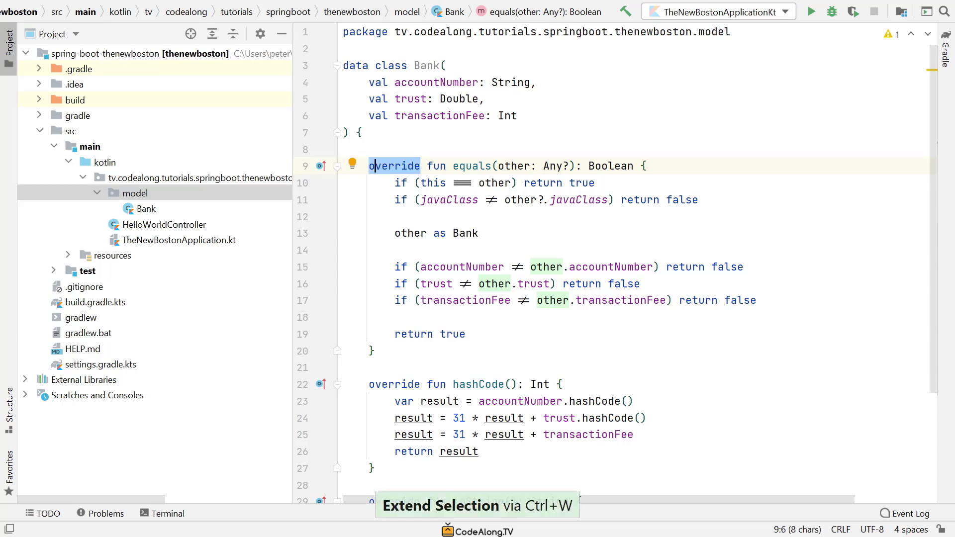
key(Ctrl+w)
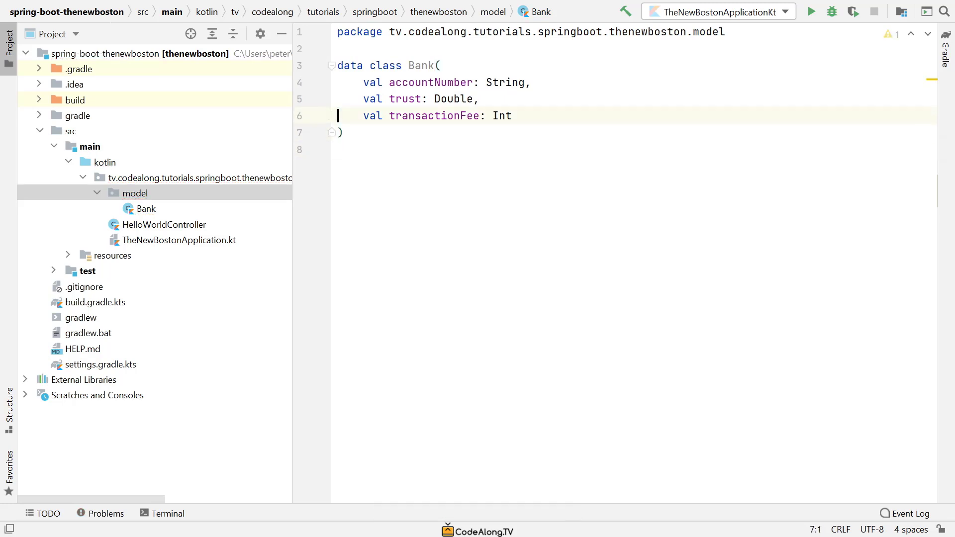
key(ctrl+w)
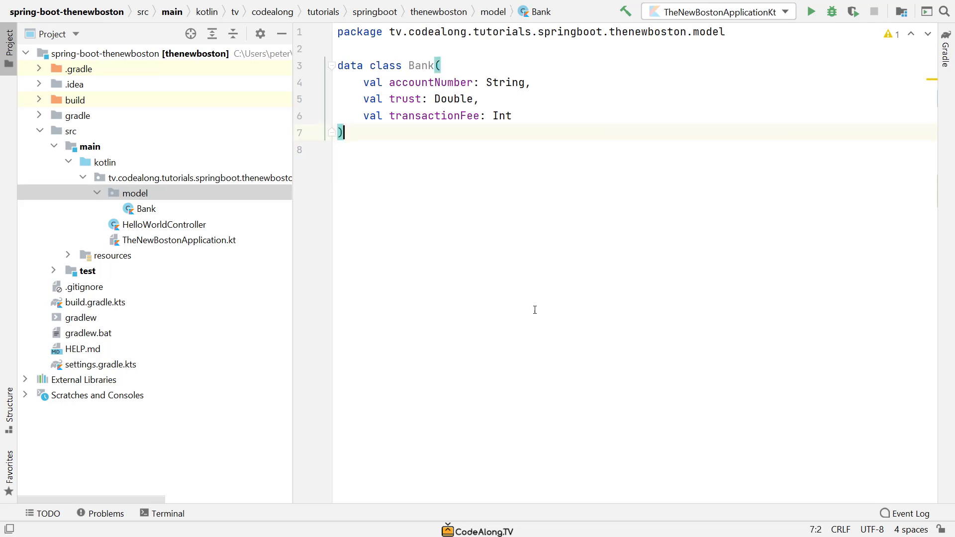
key(enter)
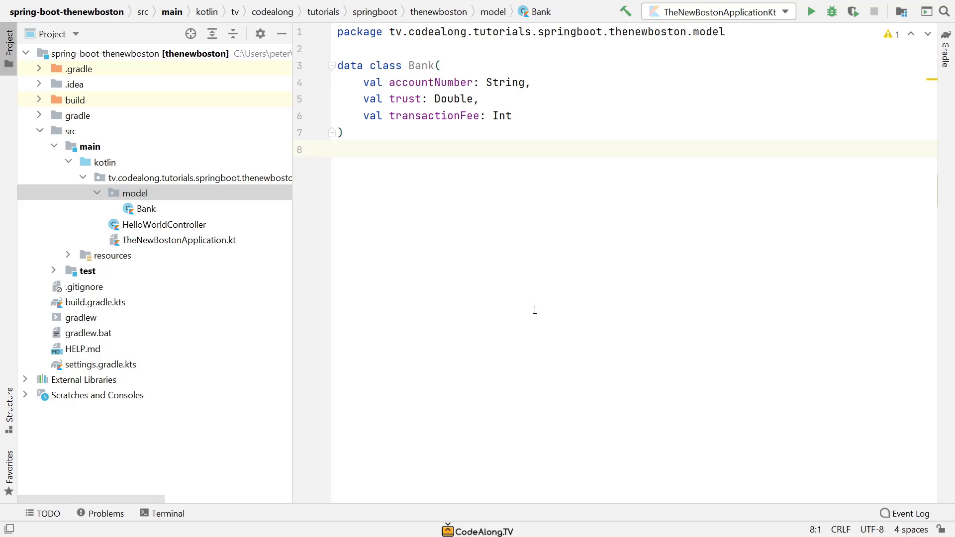
key(Ctrl+W)
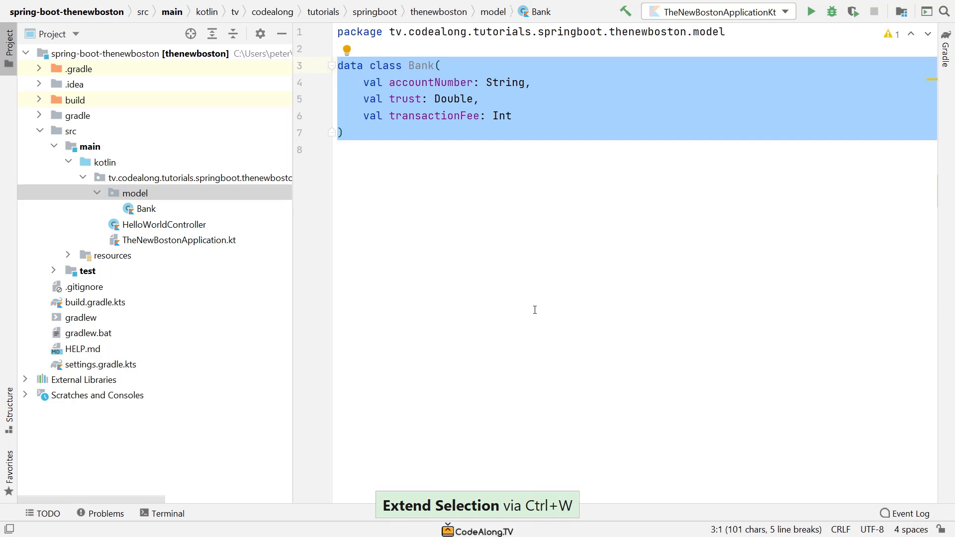
click(365, 149)
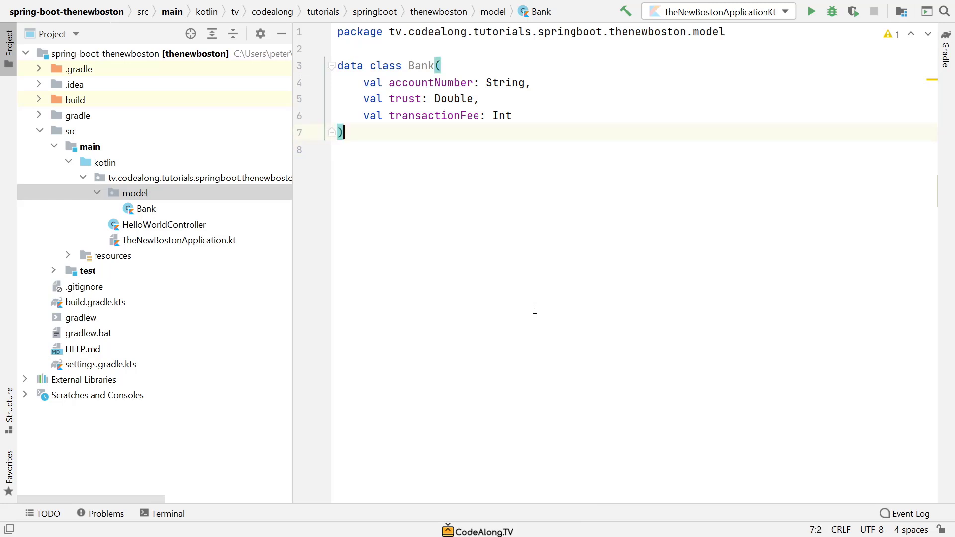
key(enter)
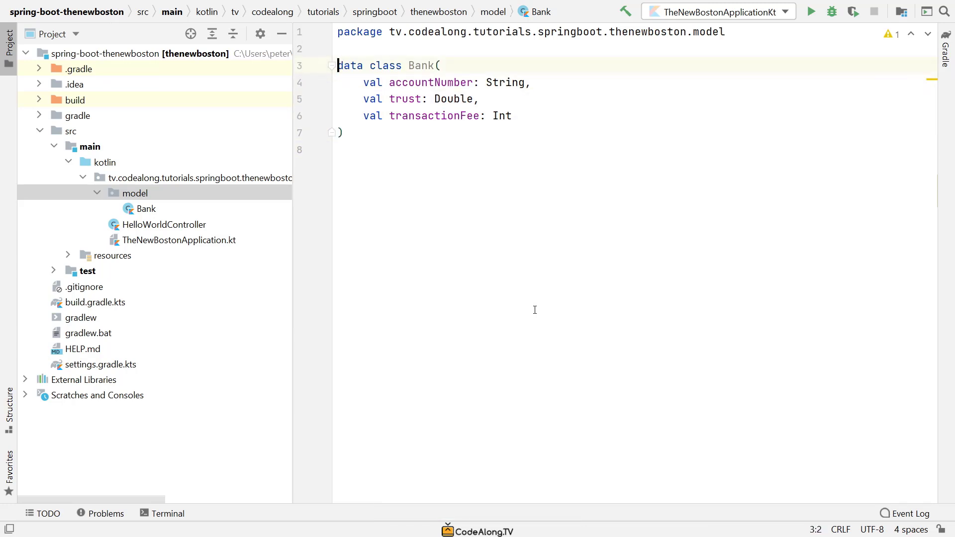
key(ctrl+w)
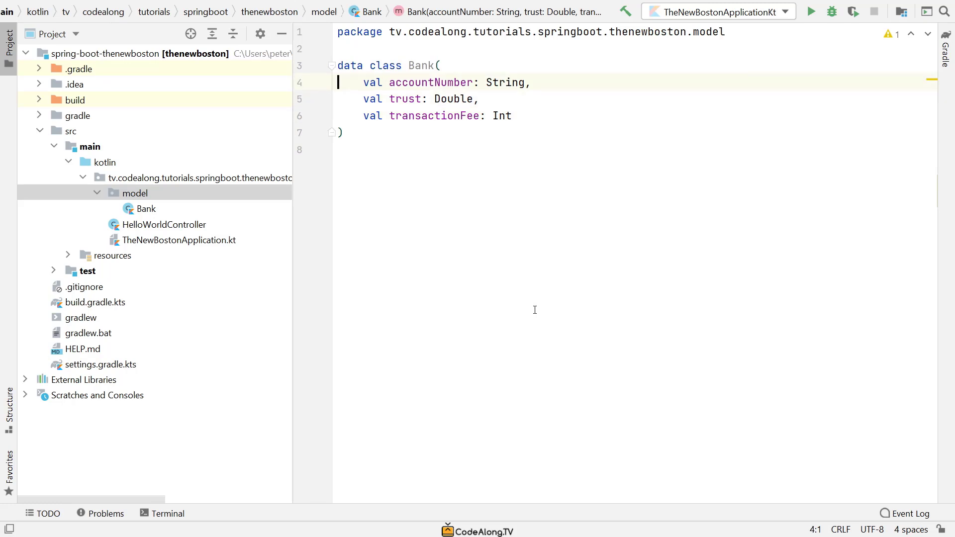
drag(362, 82, 343, 132)
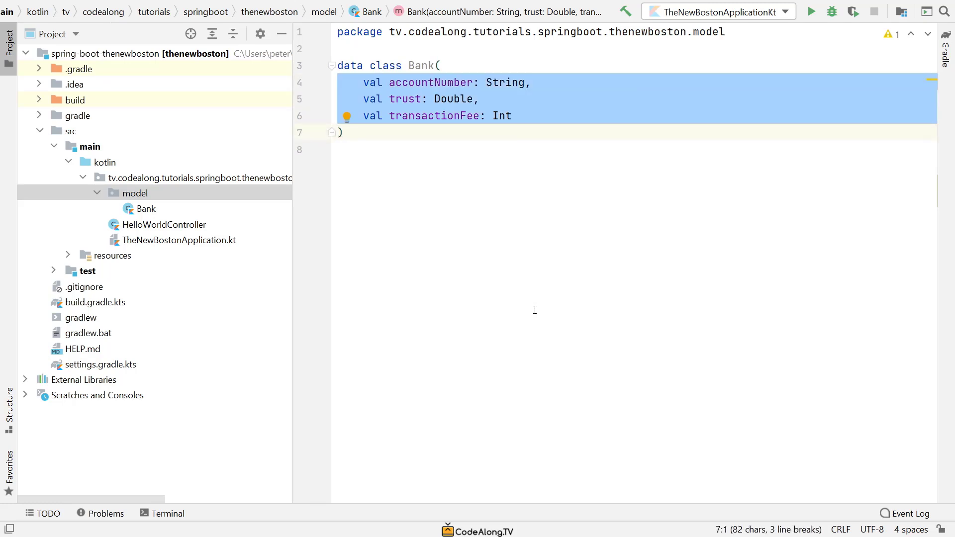